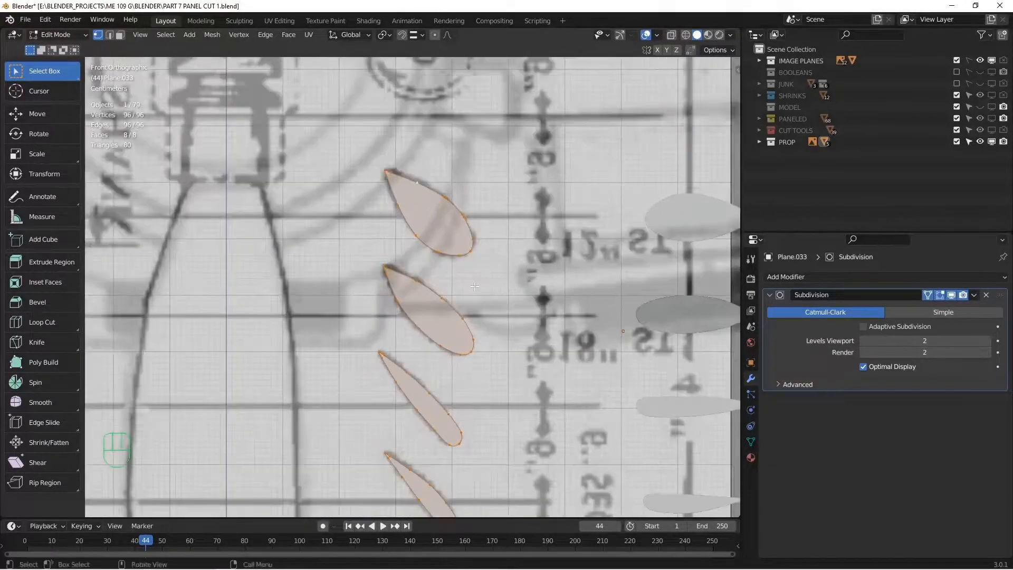
Leave Edit Mode on the blade profile and orbit around the stacked cross-sections
key(Tab)
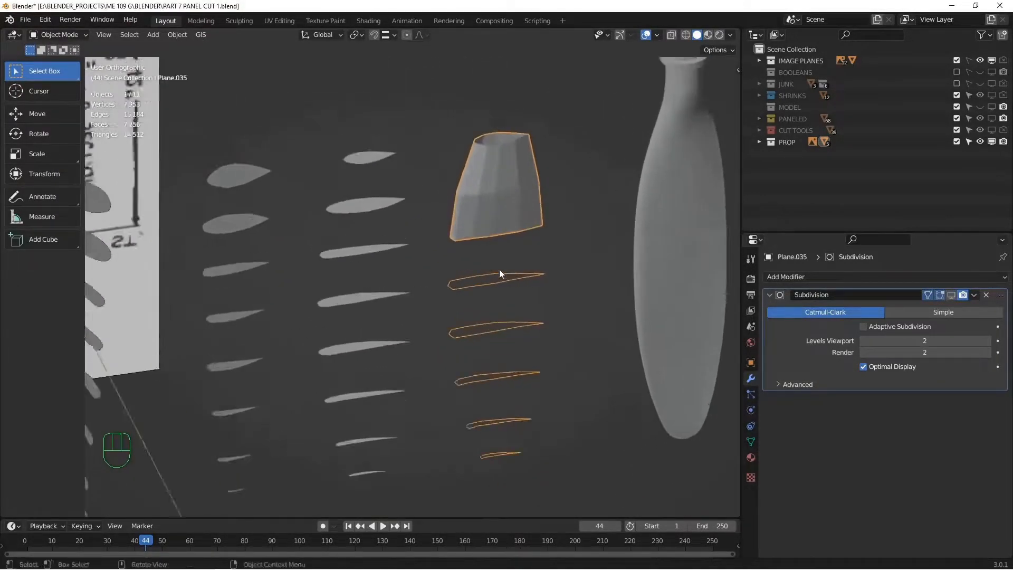
drag(500, 274, 485, 365)
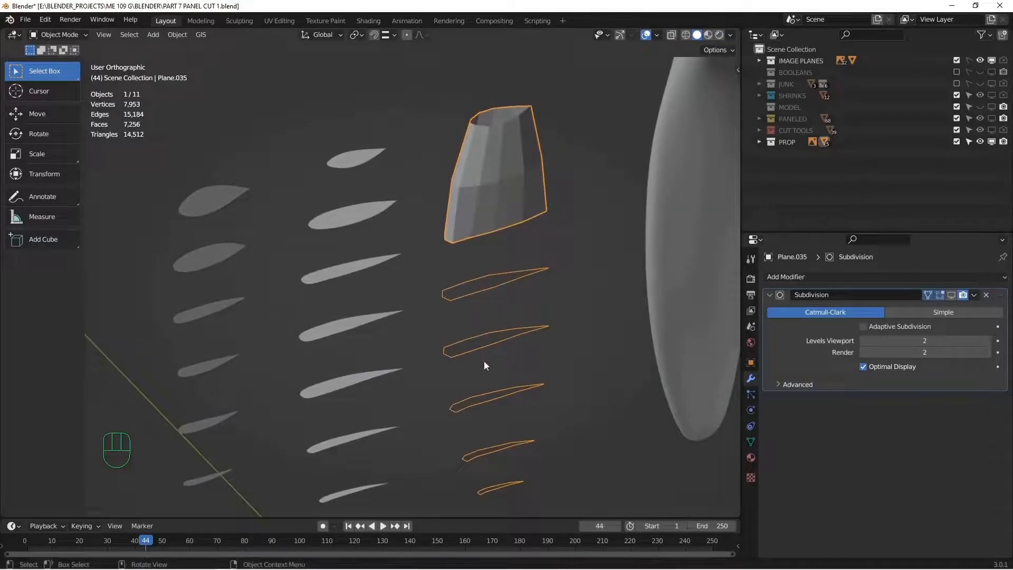
key(Tab)
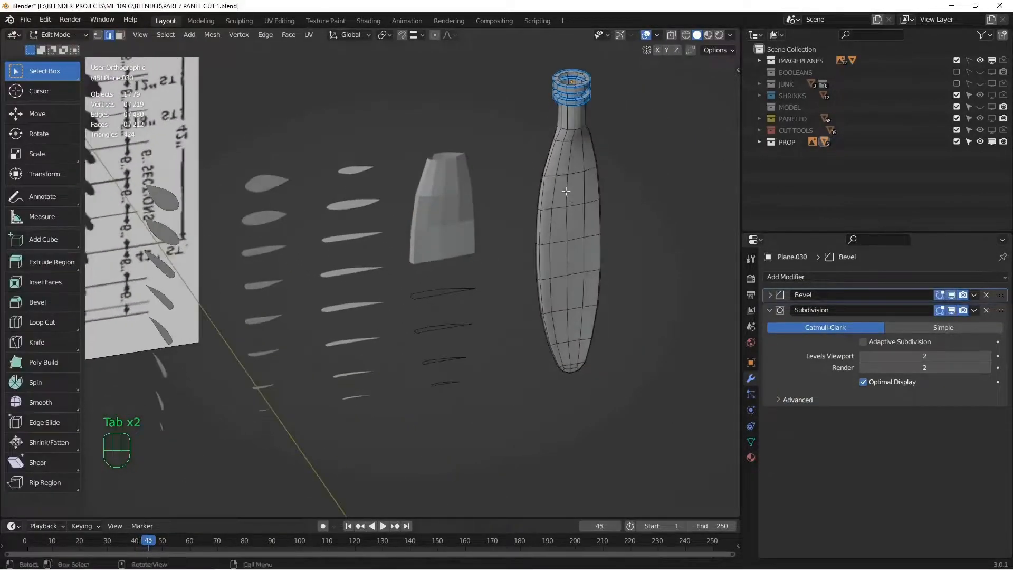
Toggle Edit Mode on Plane.030 to tweak the blade's root loop and tip vertices
key(Tab)
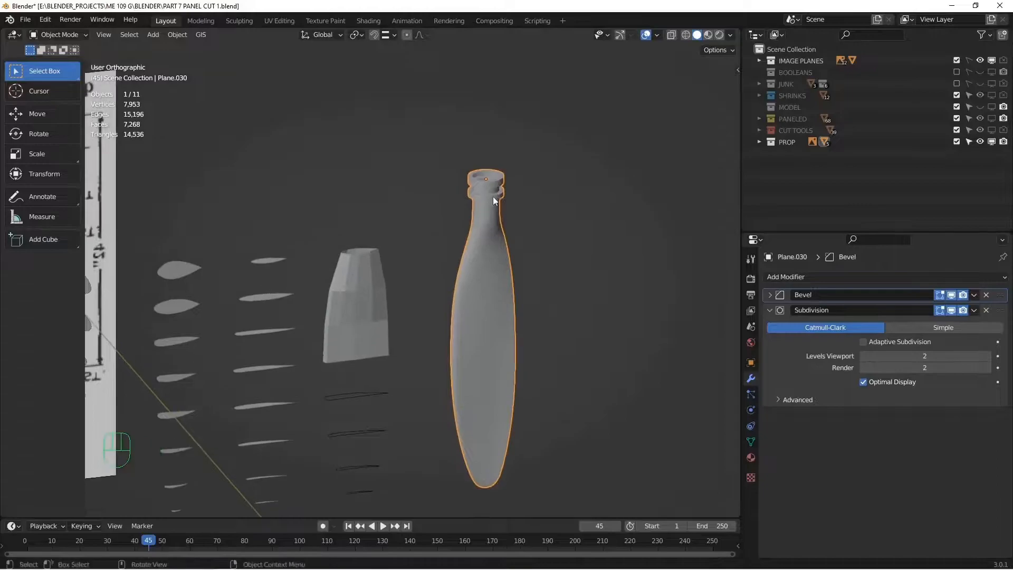
key(Tab)
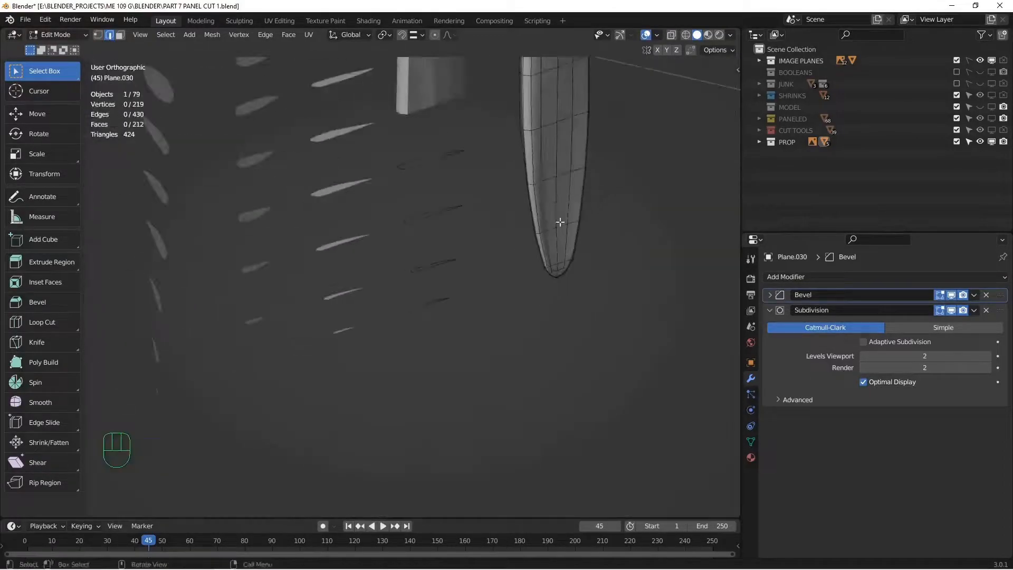
key(Tab)
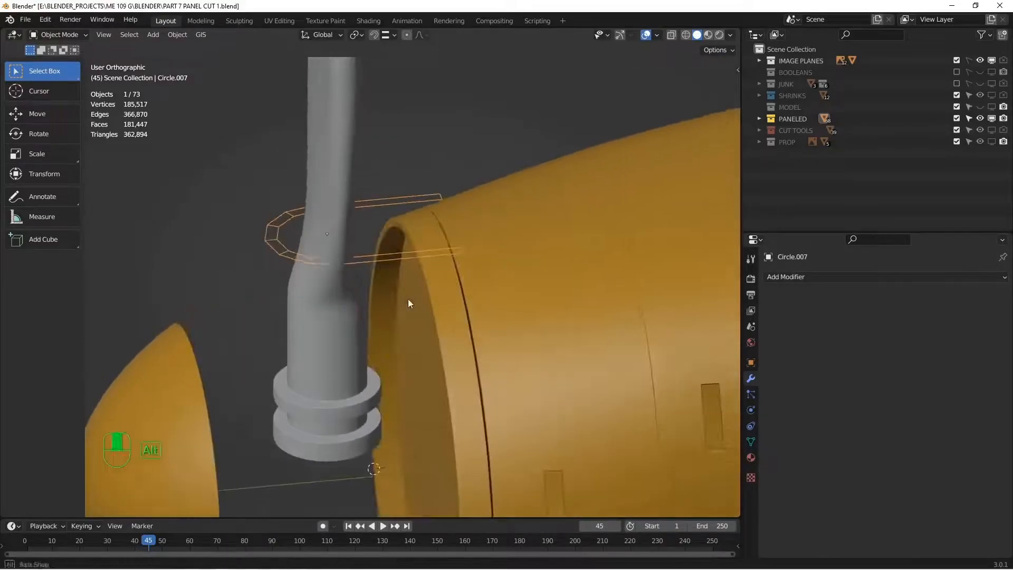
Orbit around the blade root and frame the nose in the side blueprint view
drag(408, 304, 562, 263)
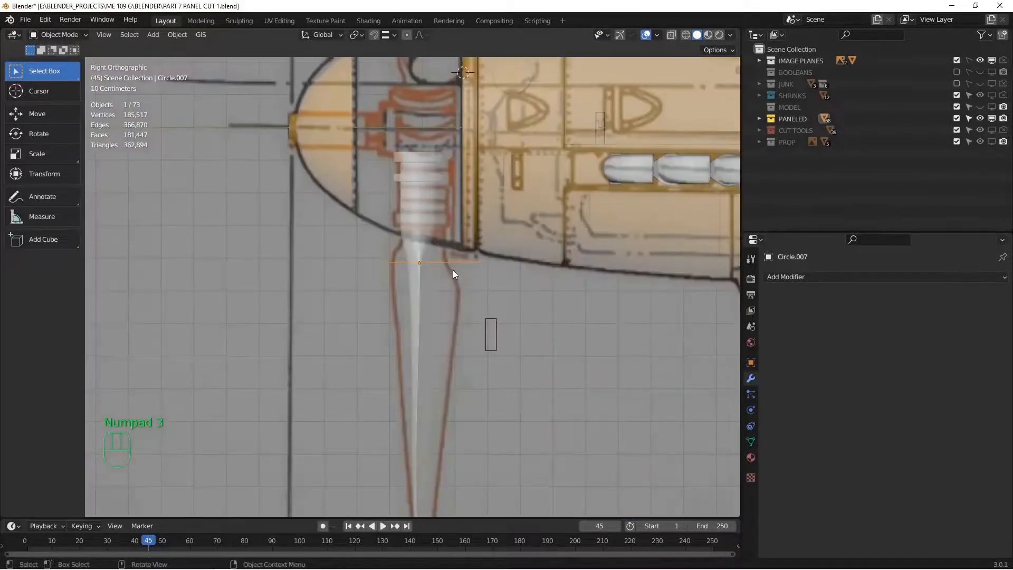
drag(453, 275, 478, 360)
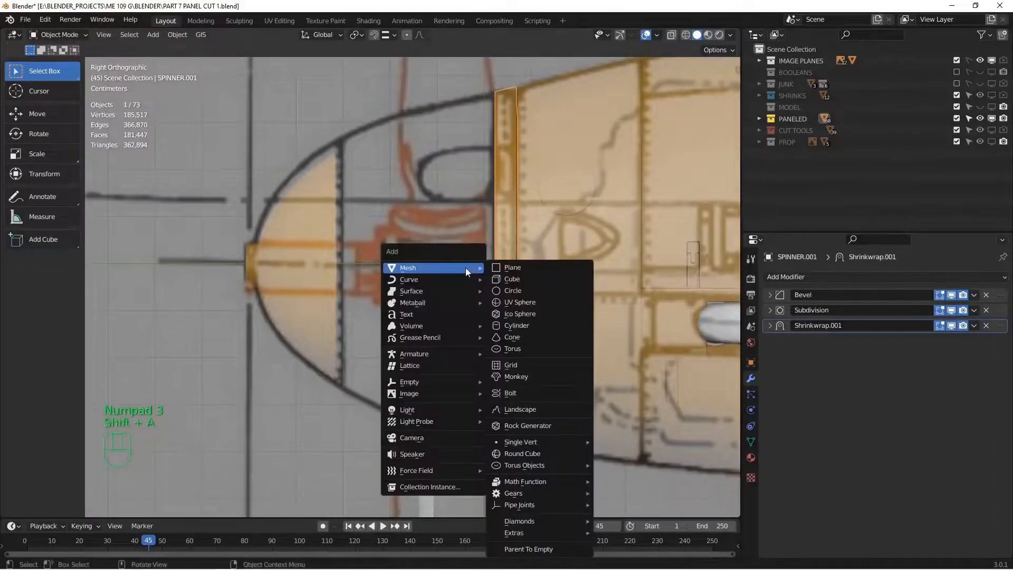
Add a cylinder with 16 vertices over the nose and start editing it
click(516, 325)
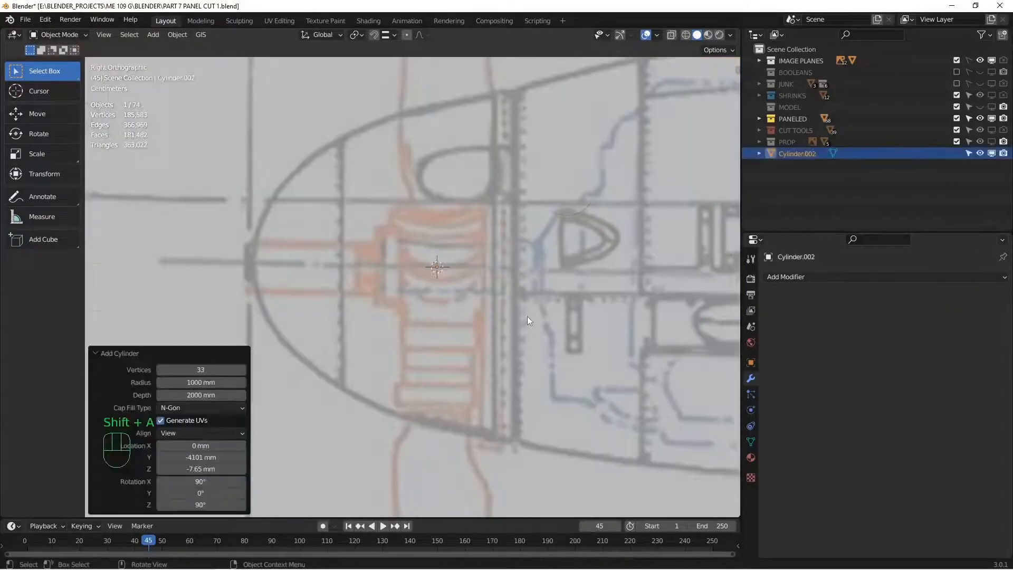
click(200, 369)
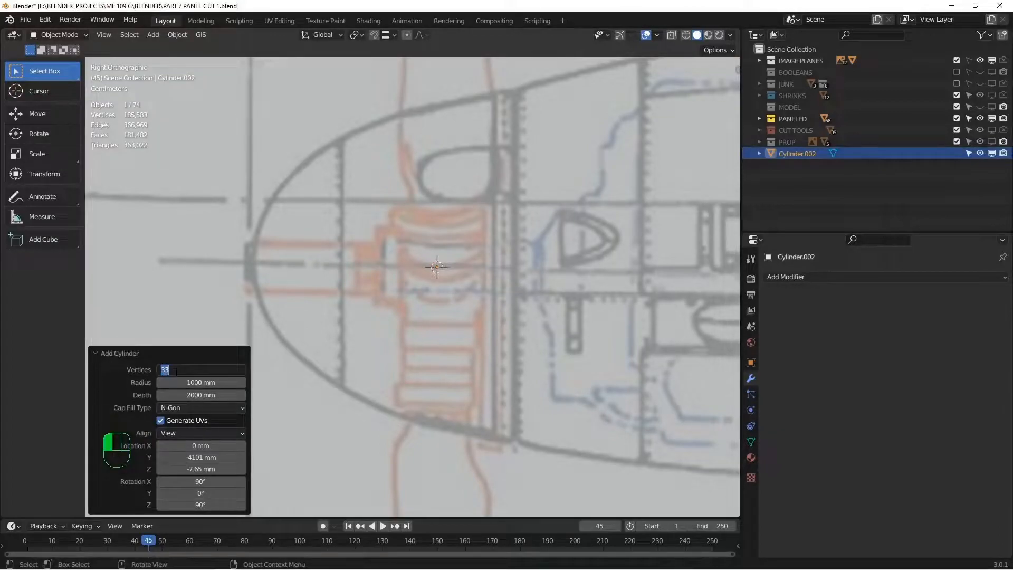
text(16)
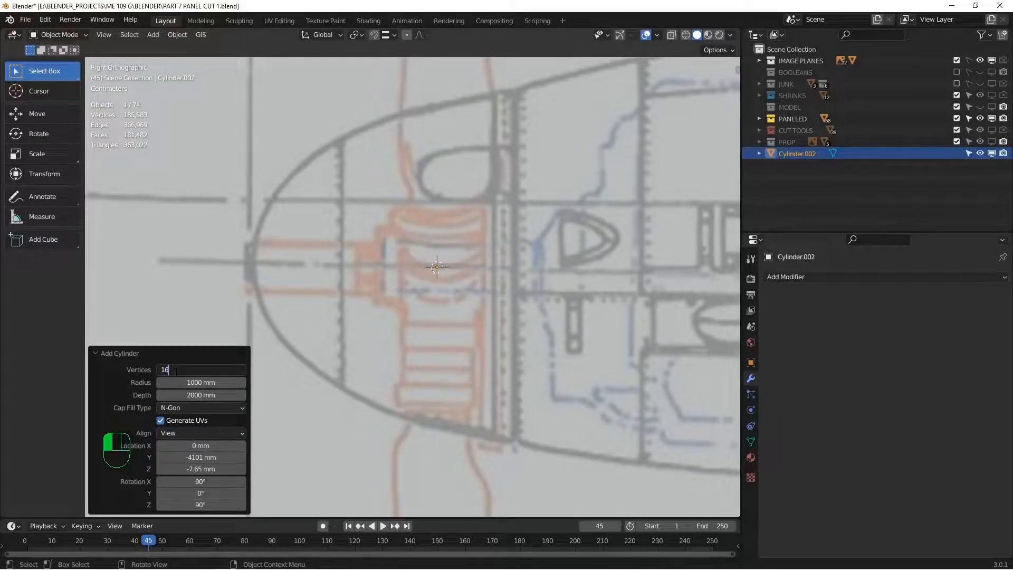
key(s)
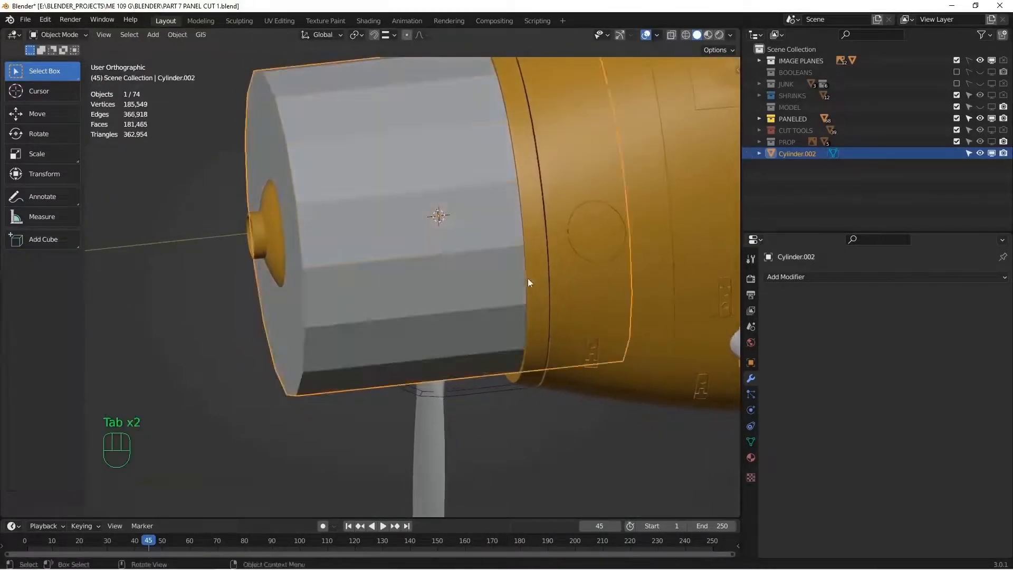
key(Tab)
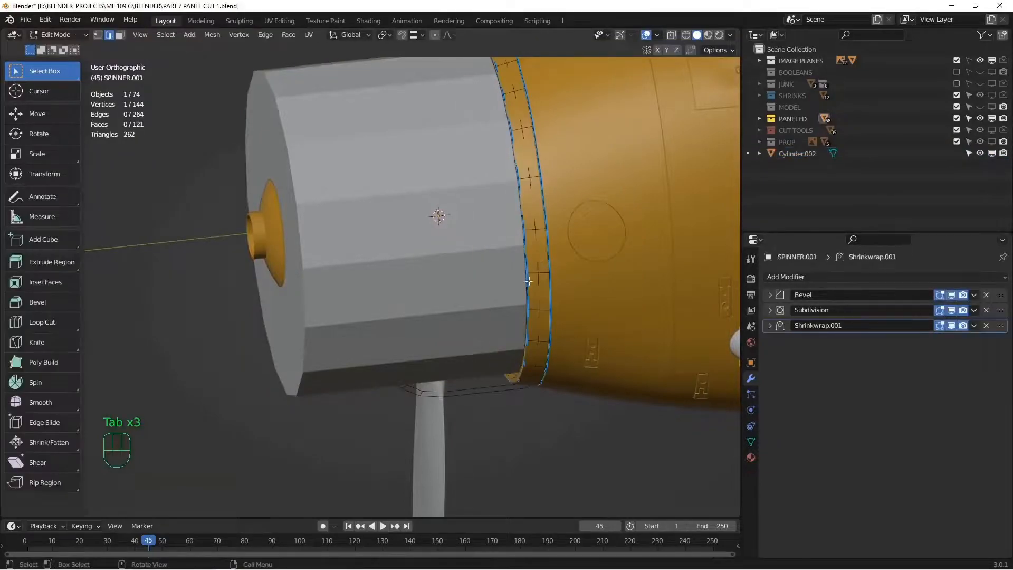
key(shift+s)
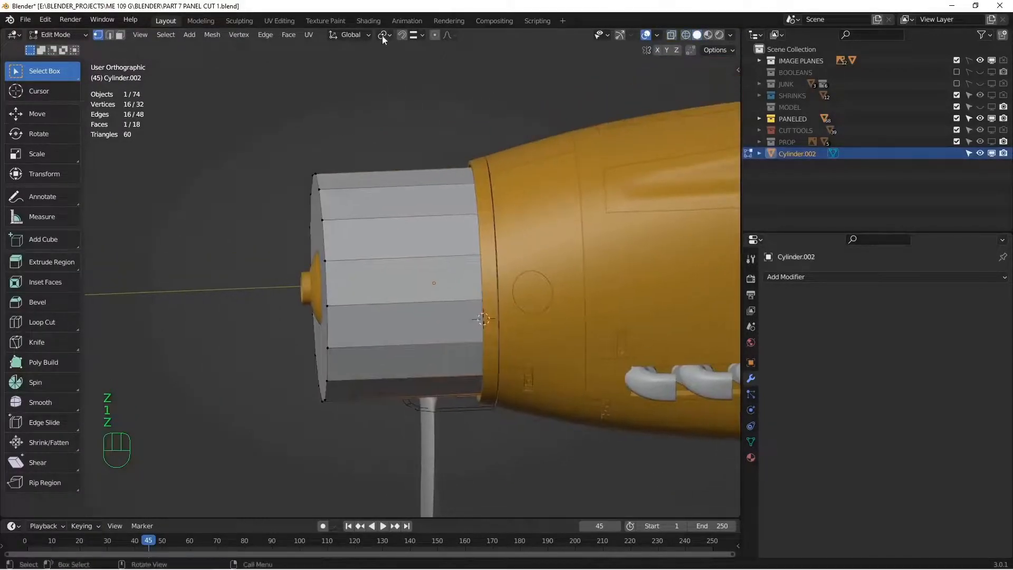
Flatten the cylinder's front ring and scale its edge rings to the spinner's side curve
key(s)
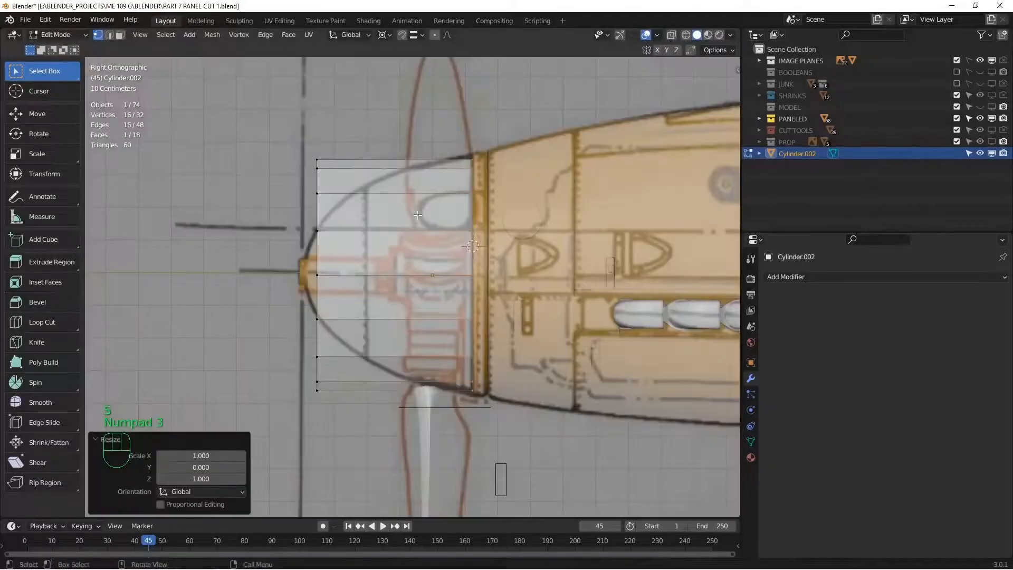
key(z)
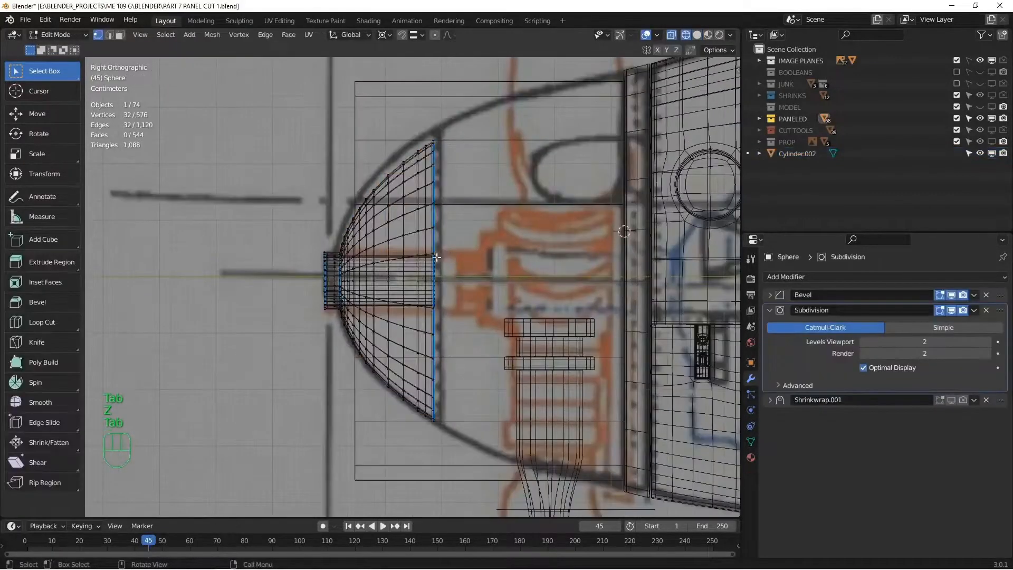
key(shift+s)
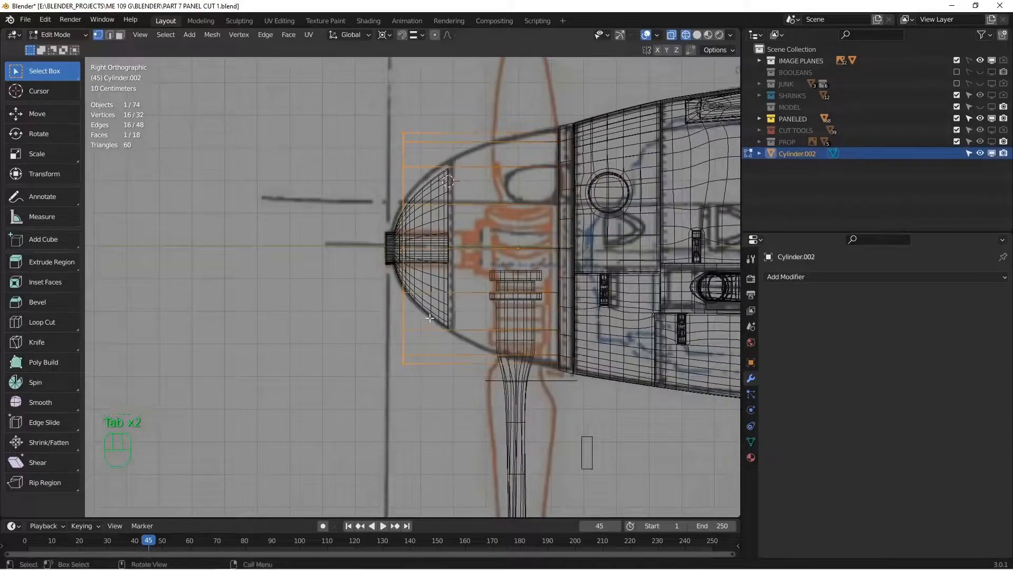
key(z)
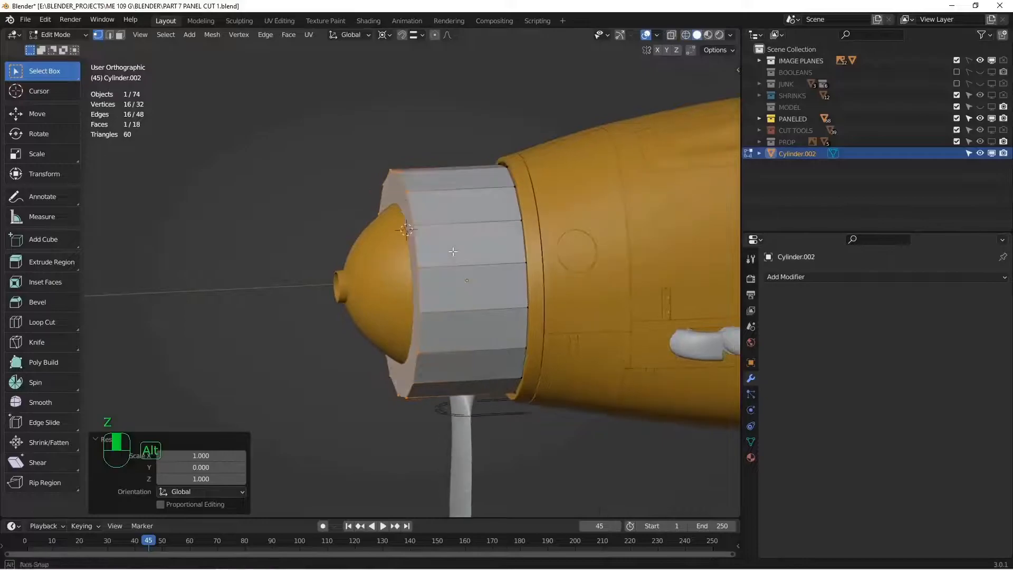
click(383, 34)
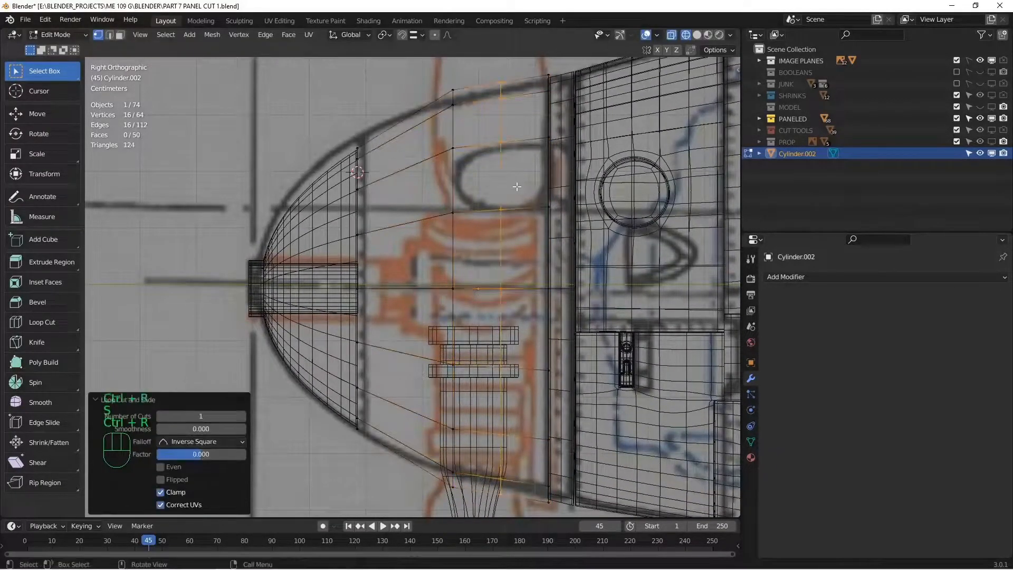
key(Tab)
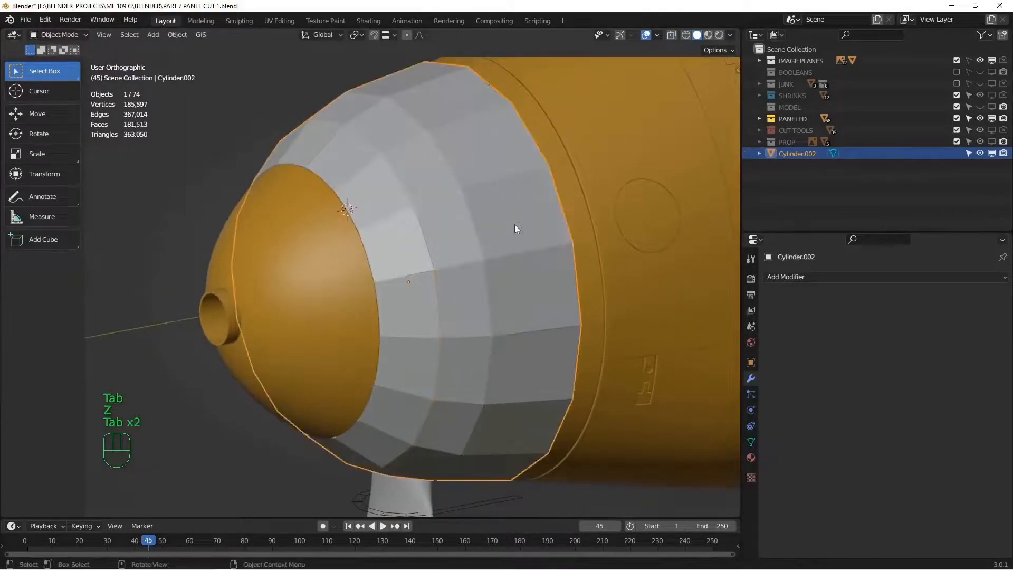
Shrinkwrap the shell onto SPINNER SHRINK, store its wrapped shape, and show the whole nose
key(Tab)
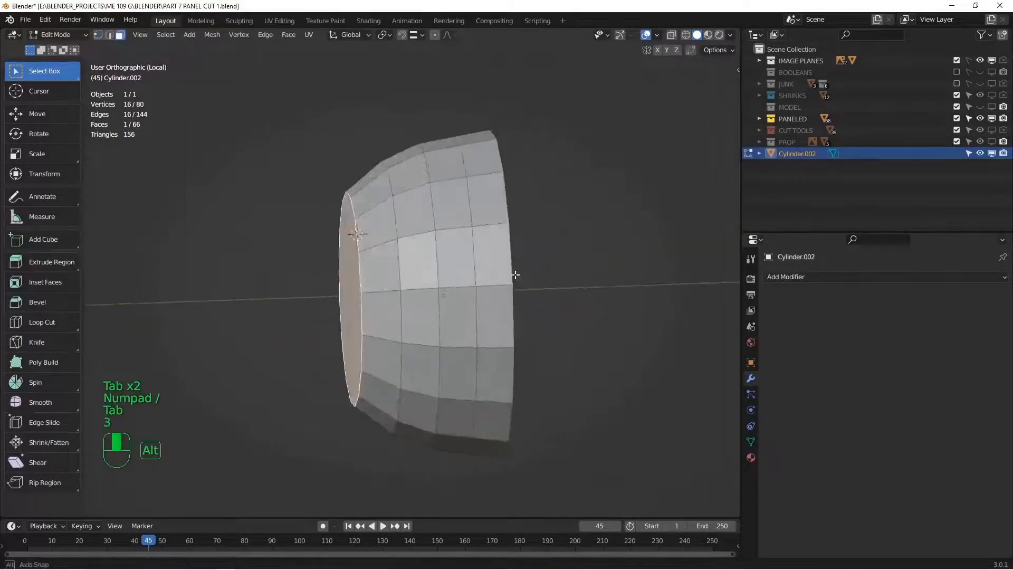
key(Tab)
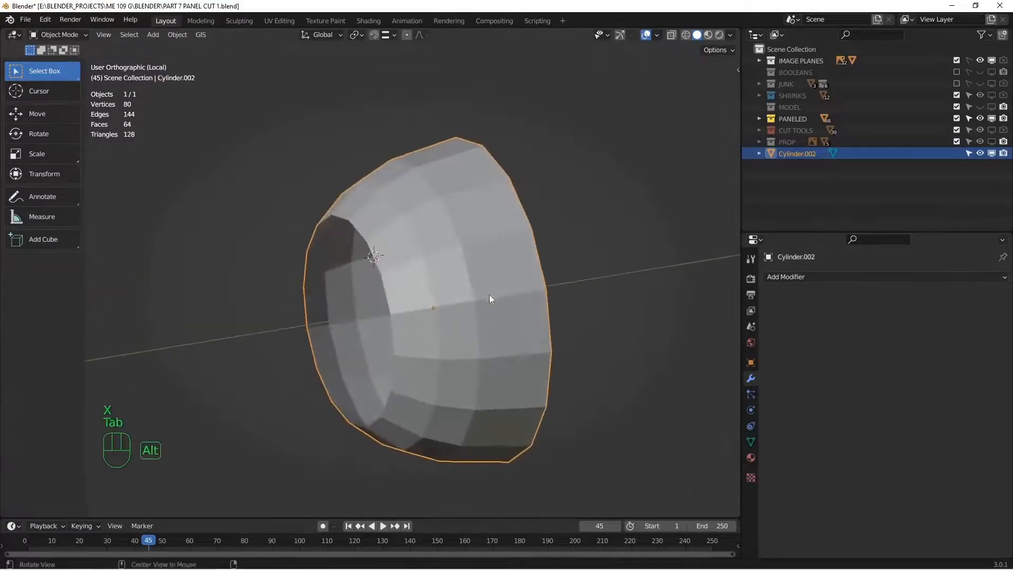
click(885, 277)
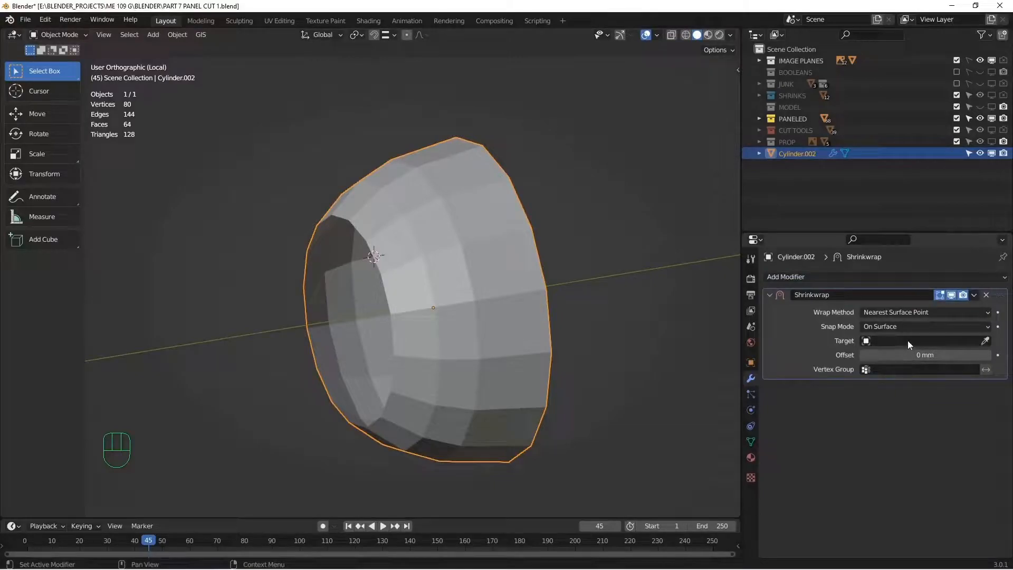
mouse_move(908, 341)
text(SPIN)
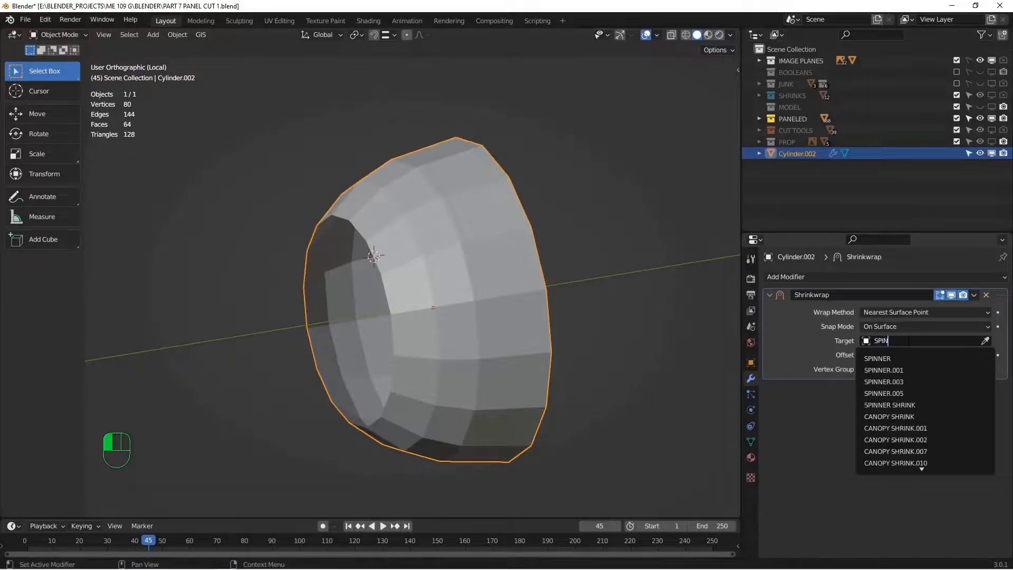
click(889, 404)
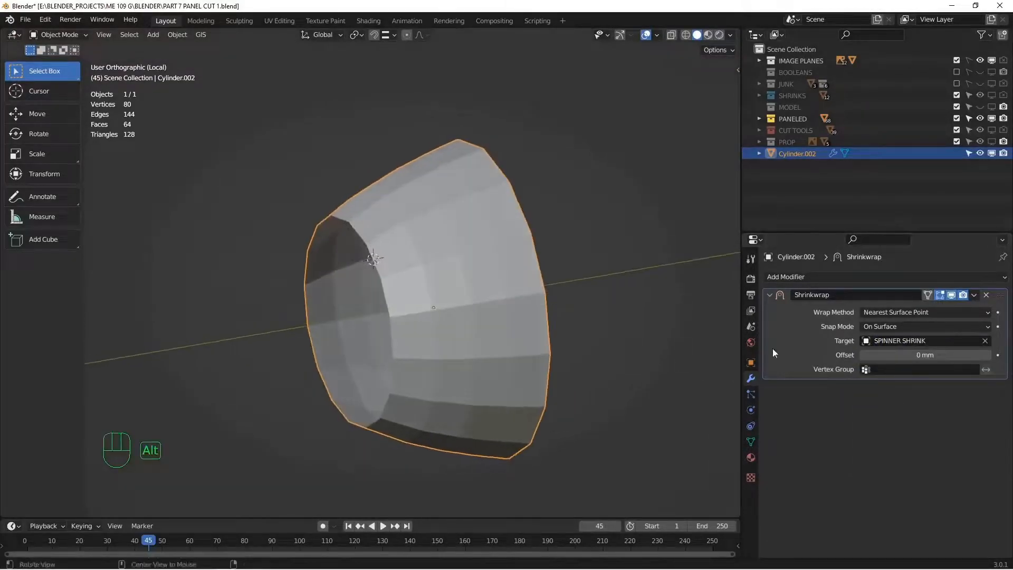
click(974, 294)
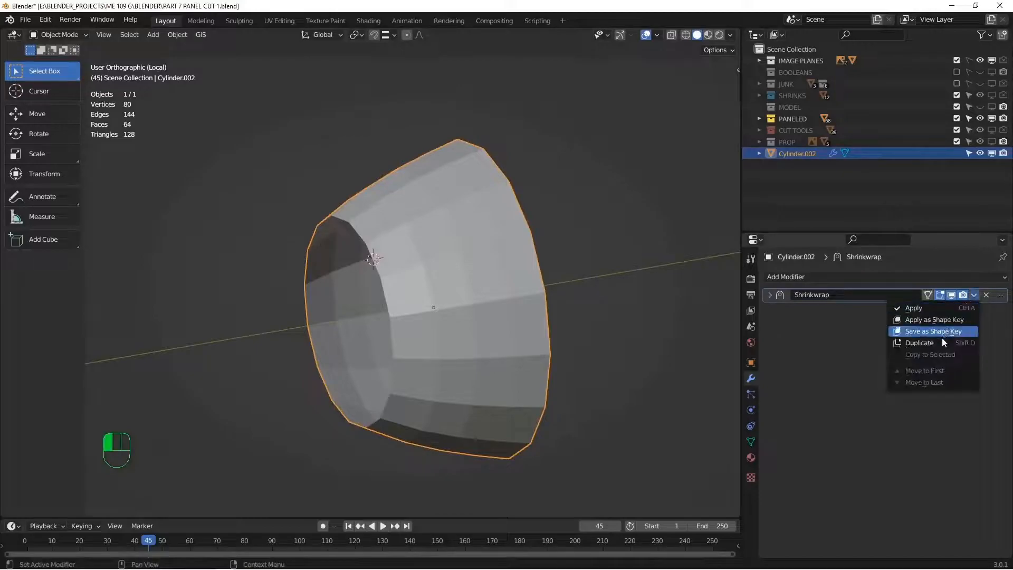
click(914, 307)
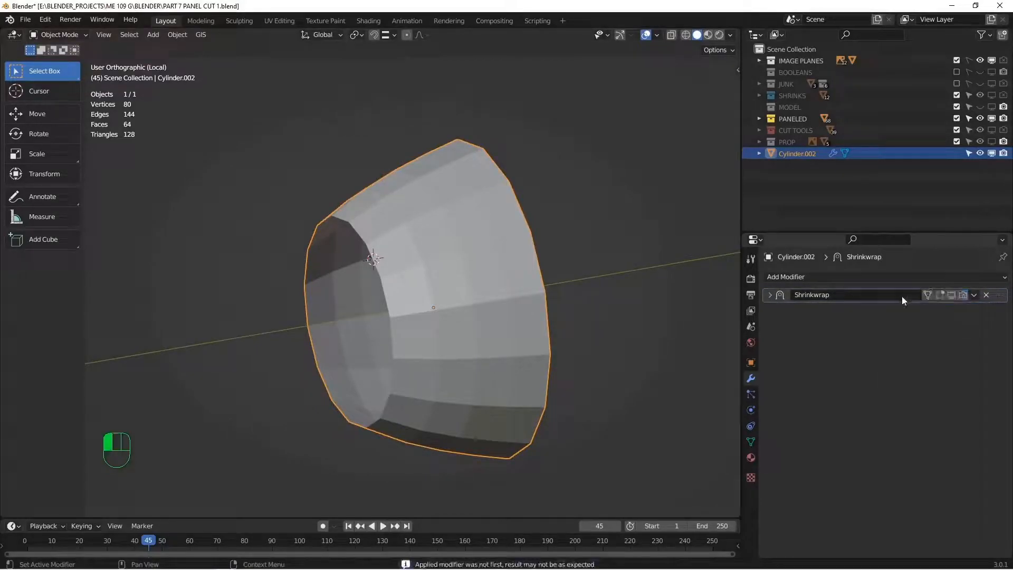
key(Tab)
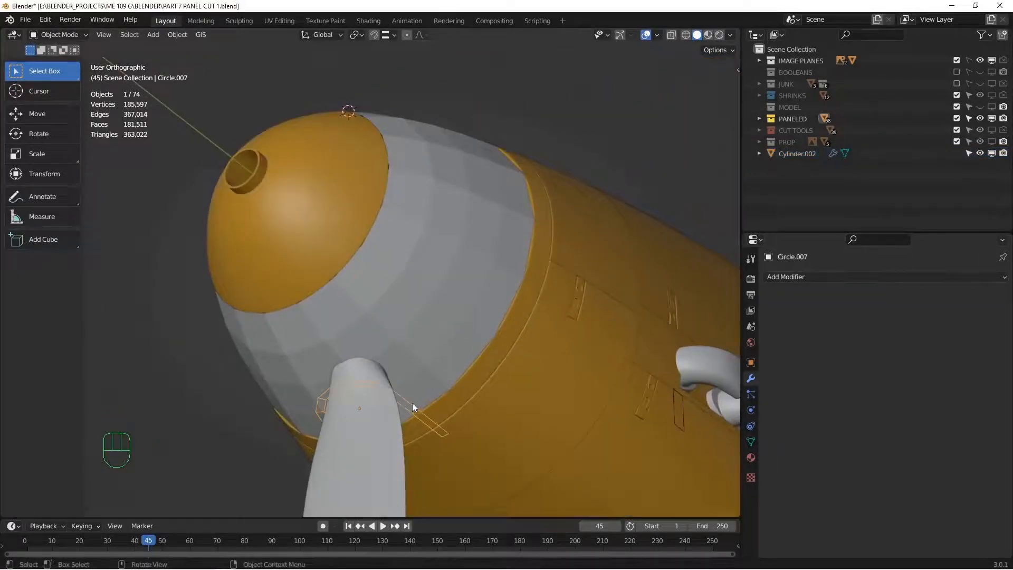
View the panel from the bottom reference and isolate it to cut the blade arch notch
key(ctrl+KP_7)
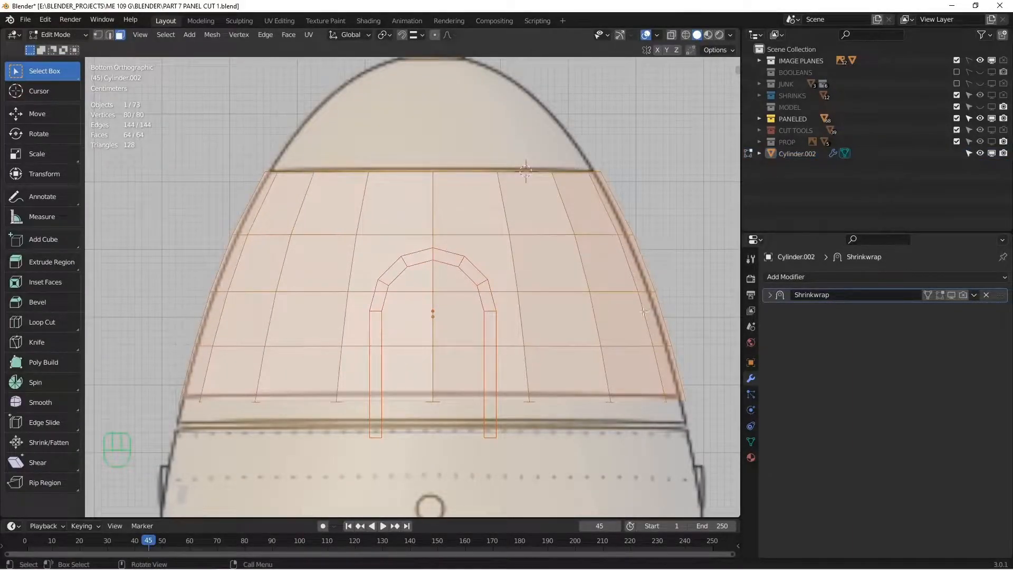
key(Tab)
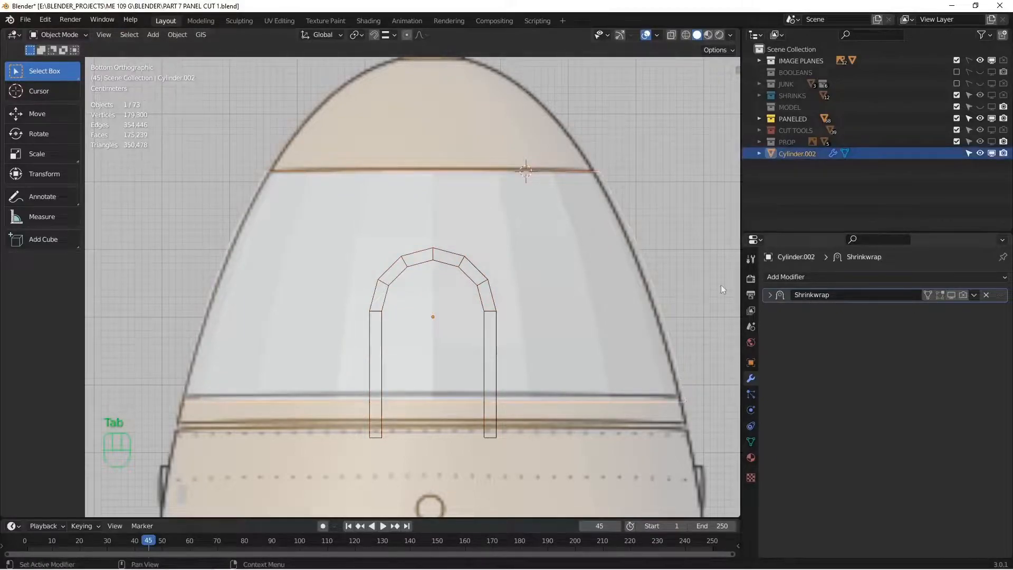
key(Tab)
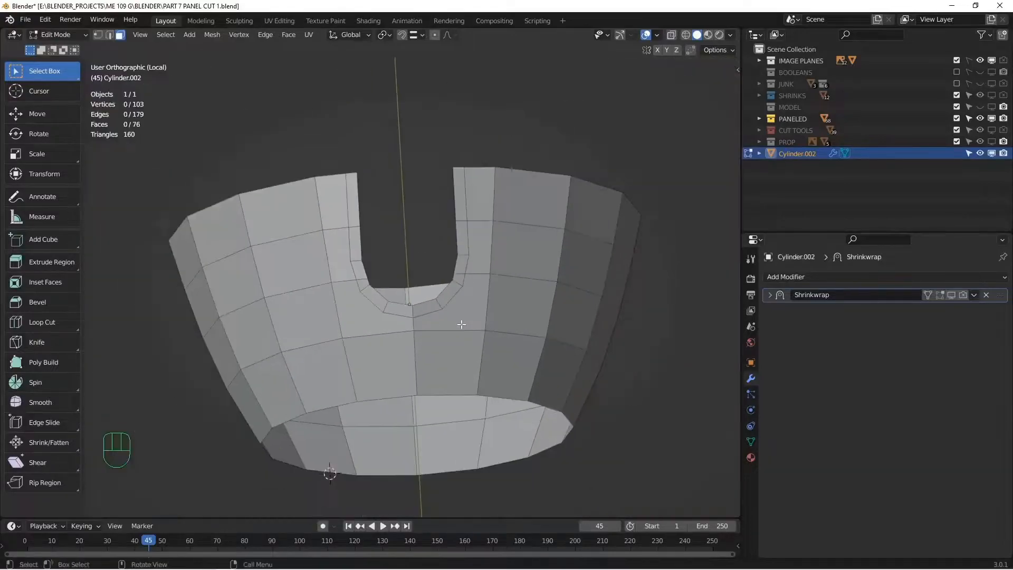
Add an edge loop across the notched panel and duplicate its Shrinkwrap modifier
key(7)
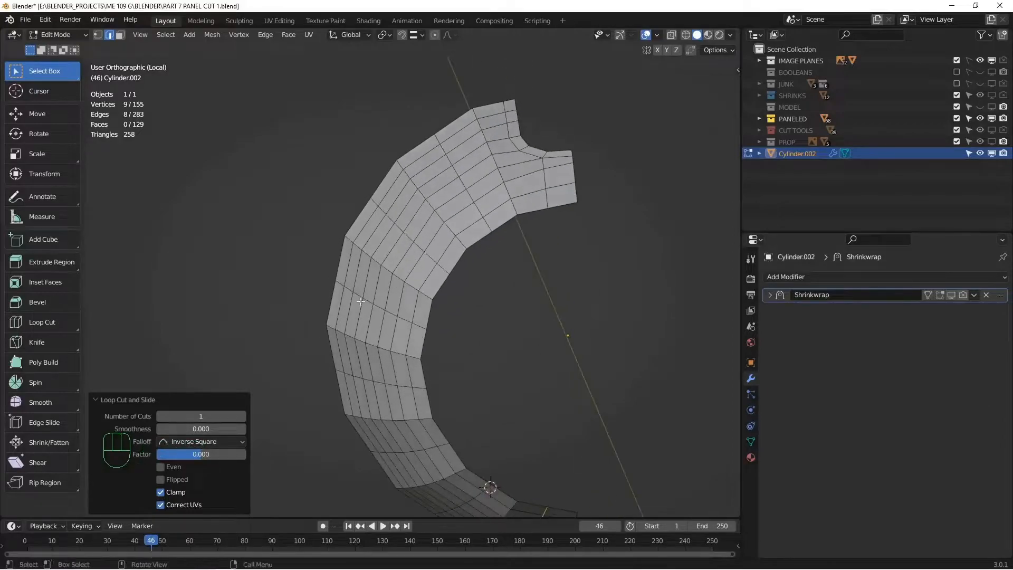
click(972, 294)
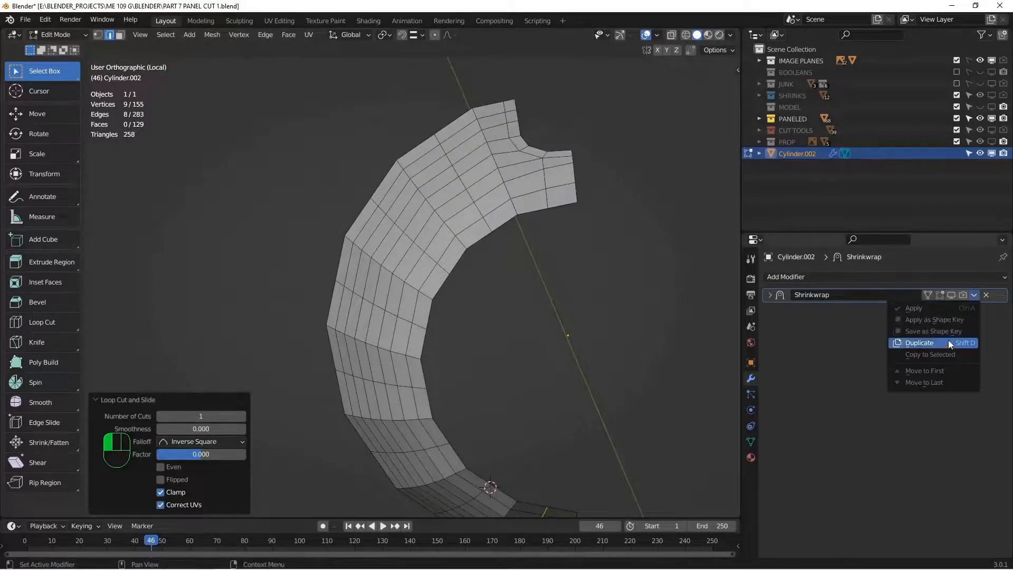
click(919, 341)
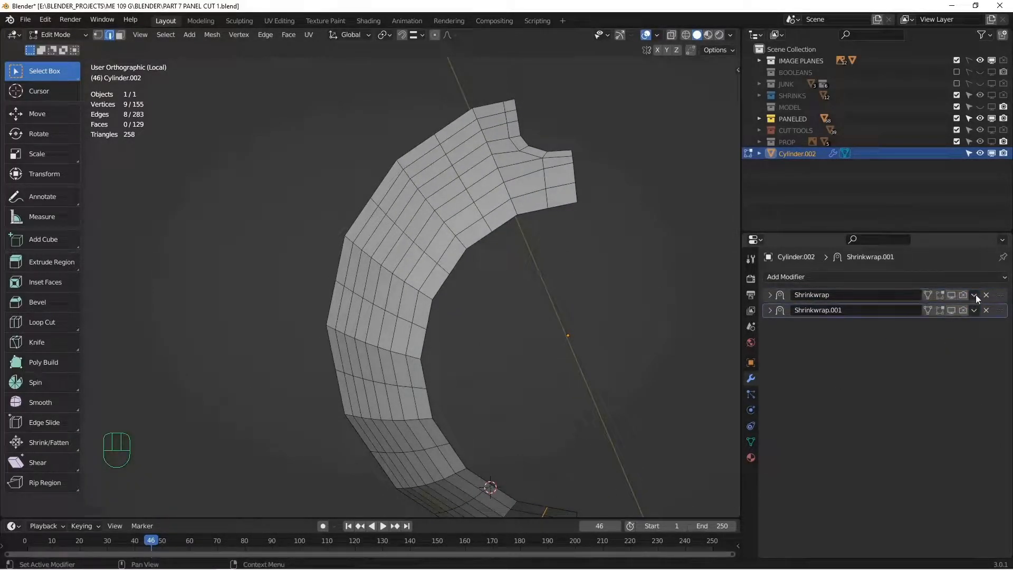
Apply the first Shrinkwrap to the panel, leaving only the duplicate
key(Tab)
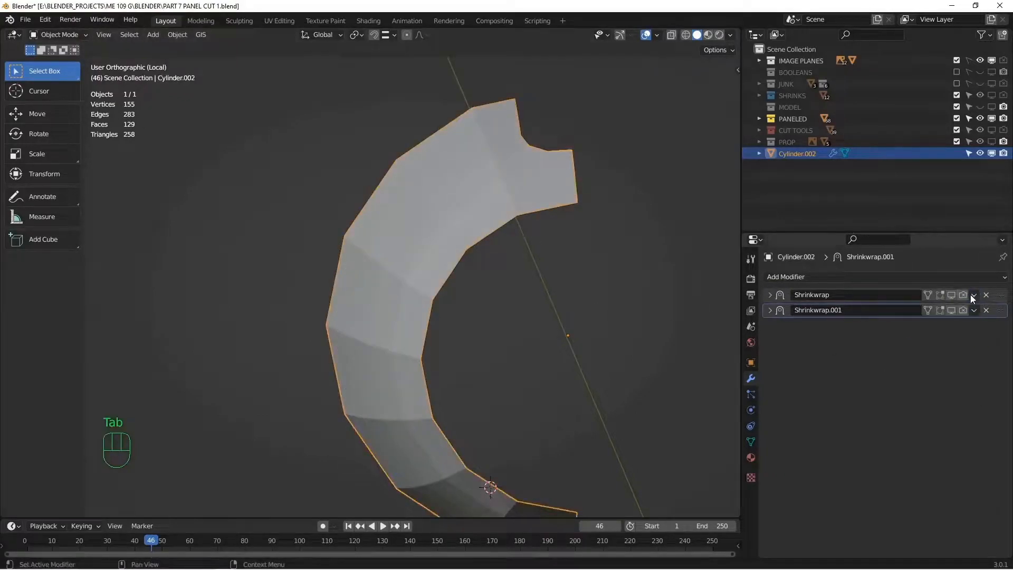
click(985, 294)
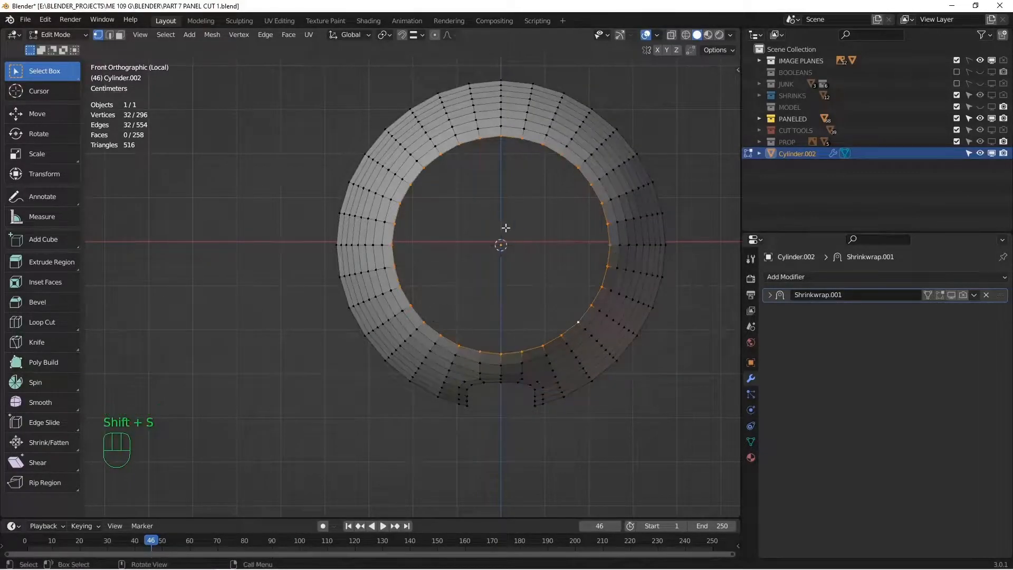
Snap the cursor to the ring's centre and copy a vertex to start the V outline
key(shift+d)
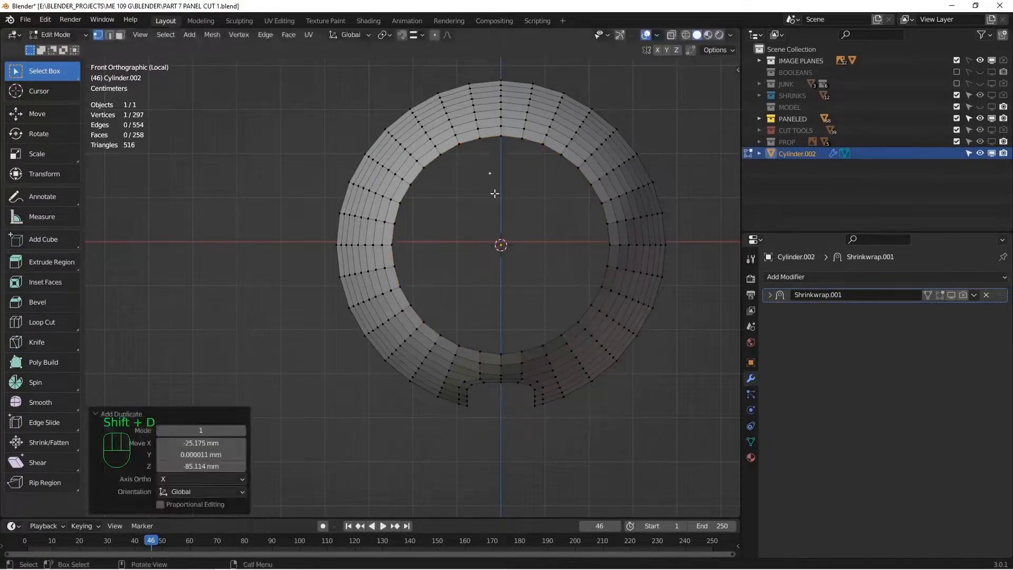
key(s)
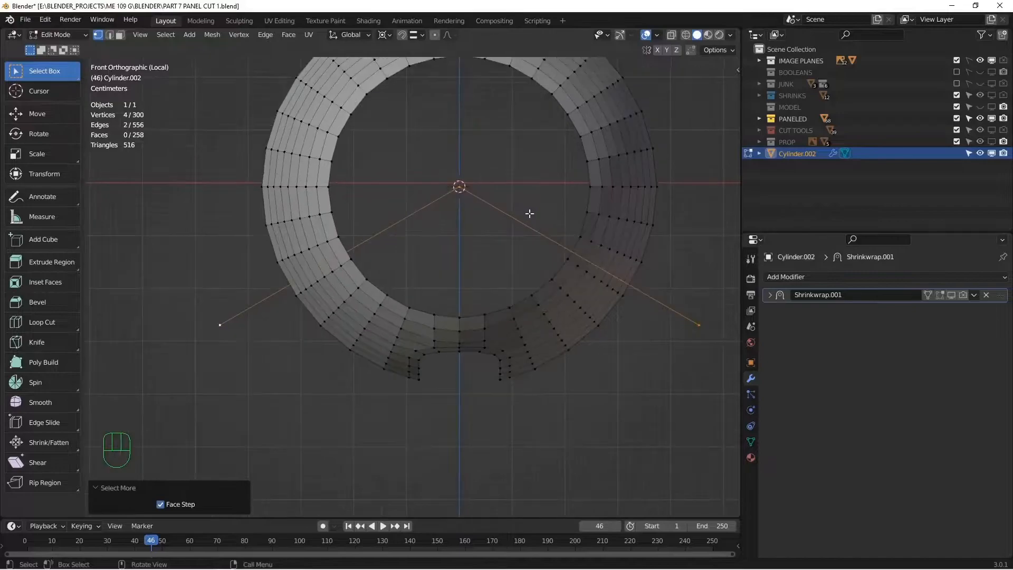
Separate the V outline into its own object and knife-project its cut onto the ring
key(Tab)
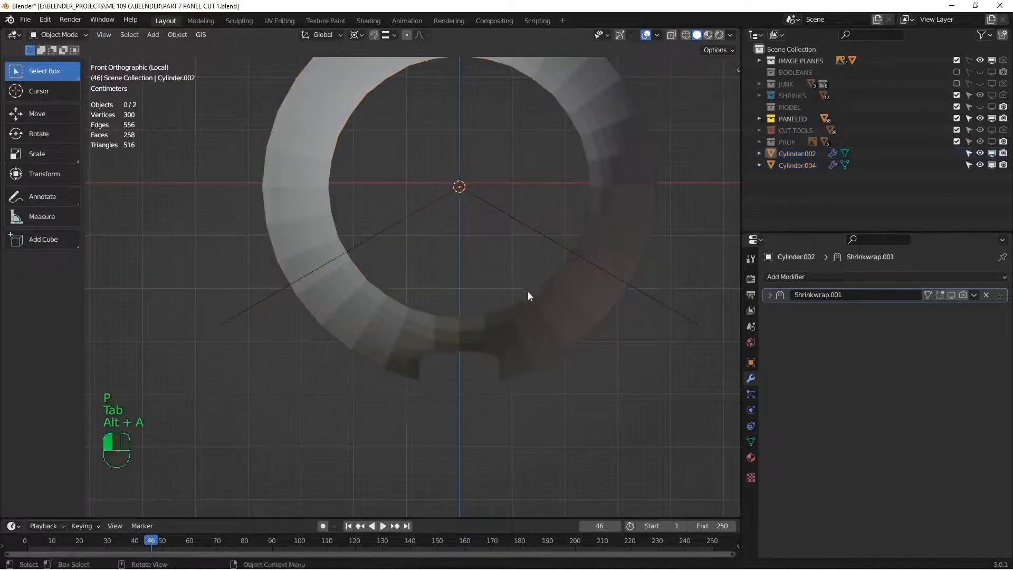
key(Tab)
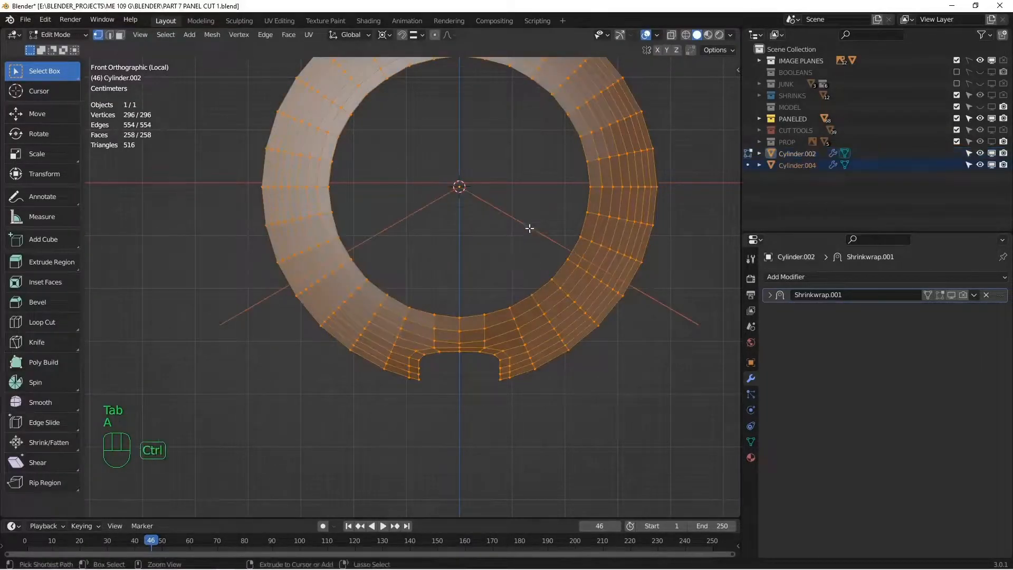
key(f3)
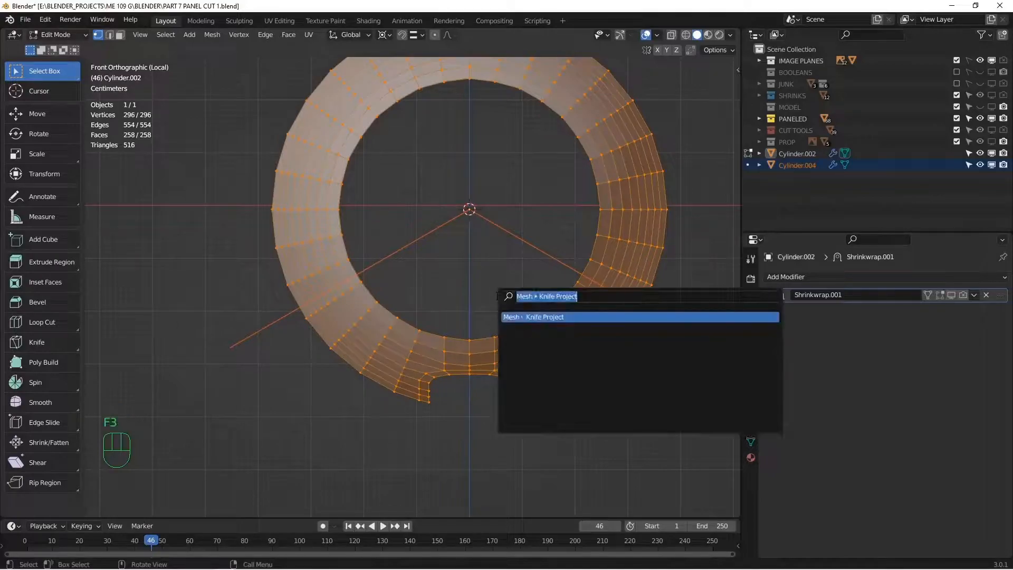
click(544, 317)
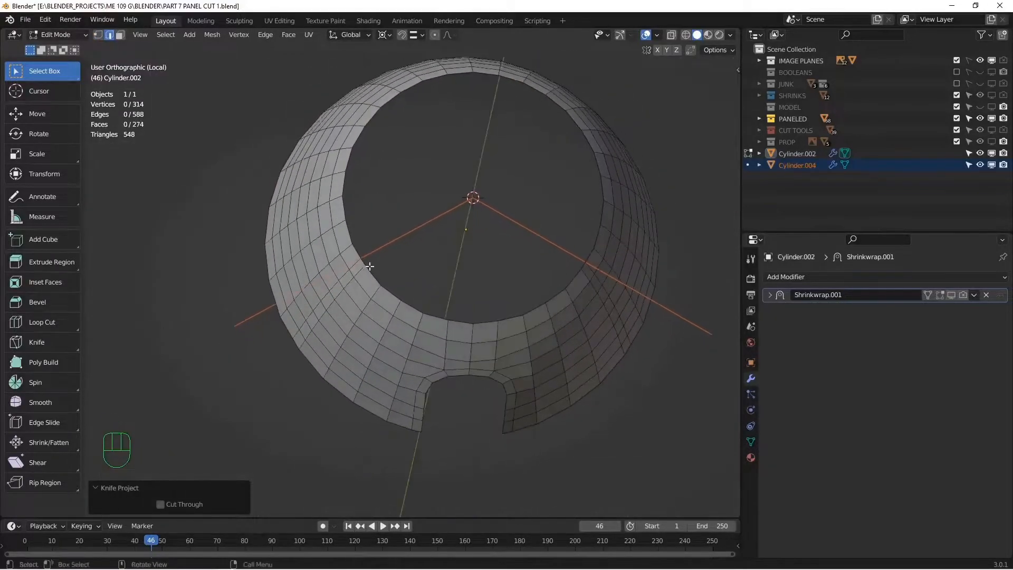
With the mesh see-through, select the faces outside the wedge and delete them, keeping one panel slice
key(KP_1)
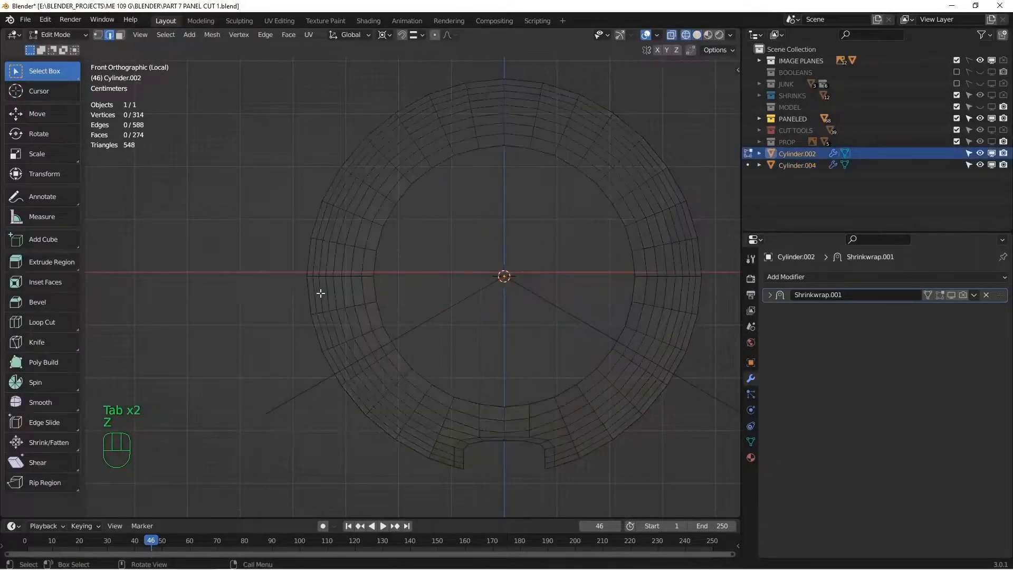
key(alt+a)
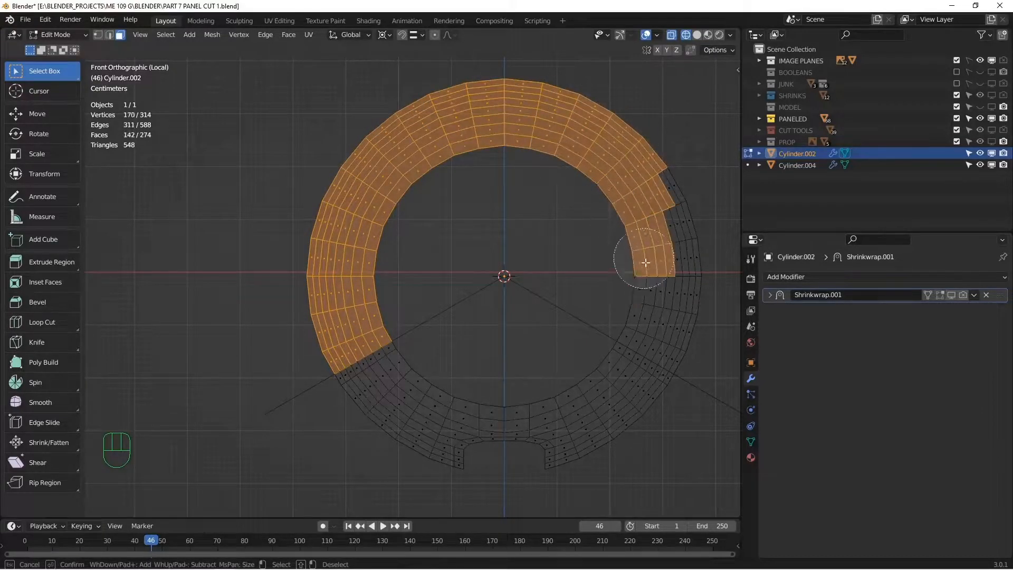
key(x)
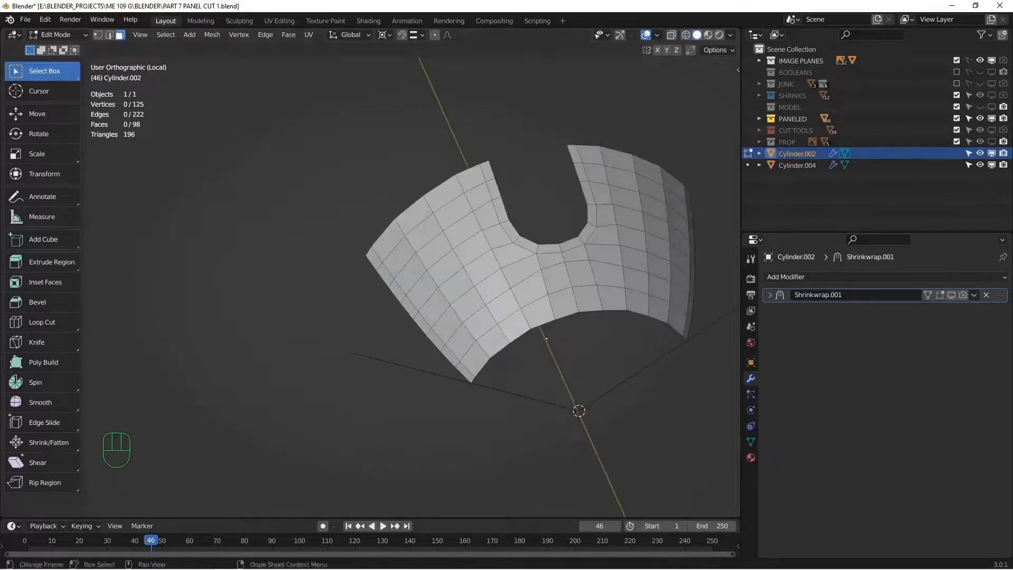
Duplicate and rotate the slice into a full notched ring, then merge the 27 overlapping vertices by distance
key(shift)
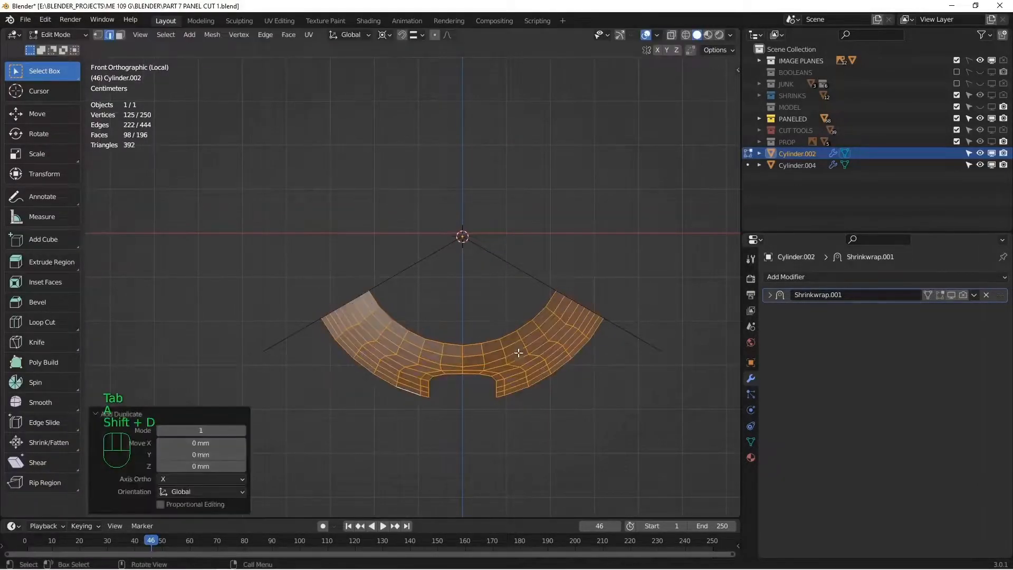
key(r)
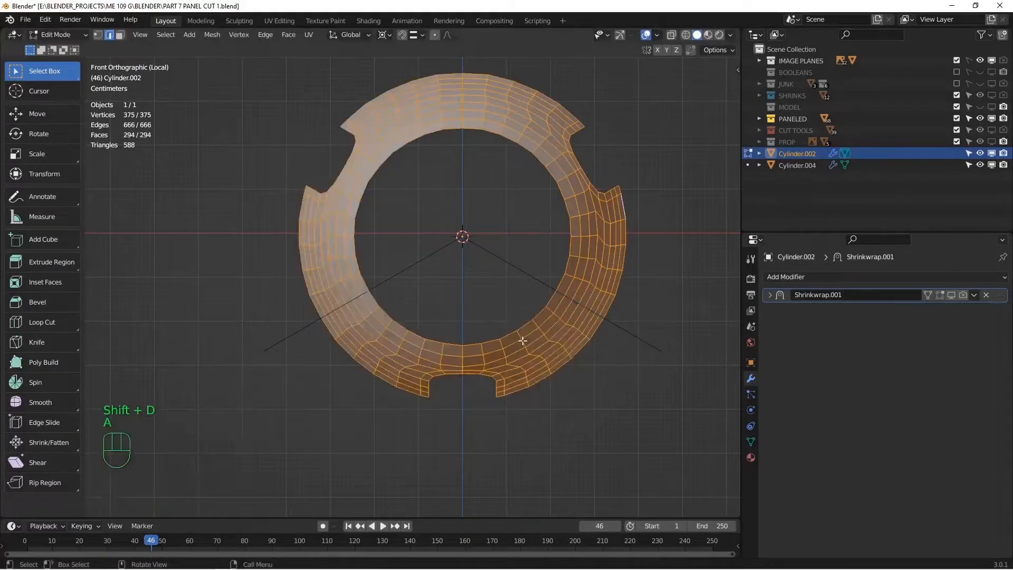
key(m)
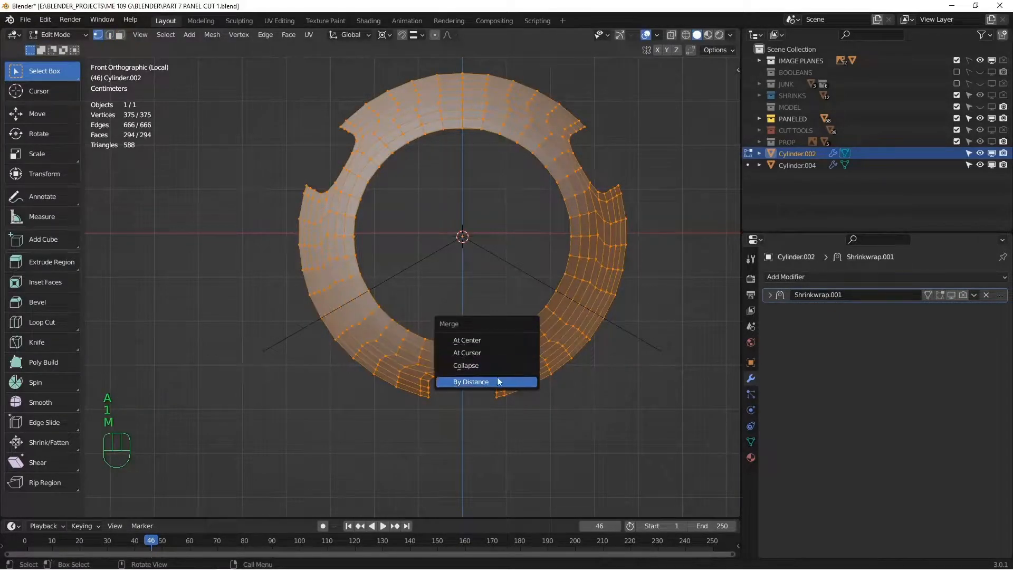
click(470, 381)
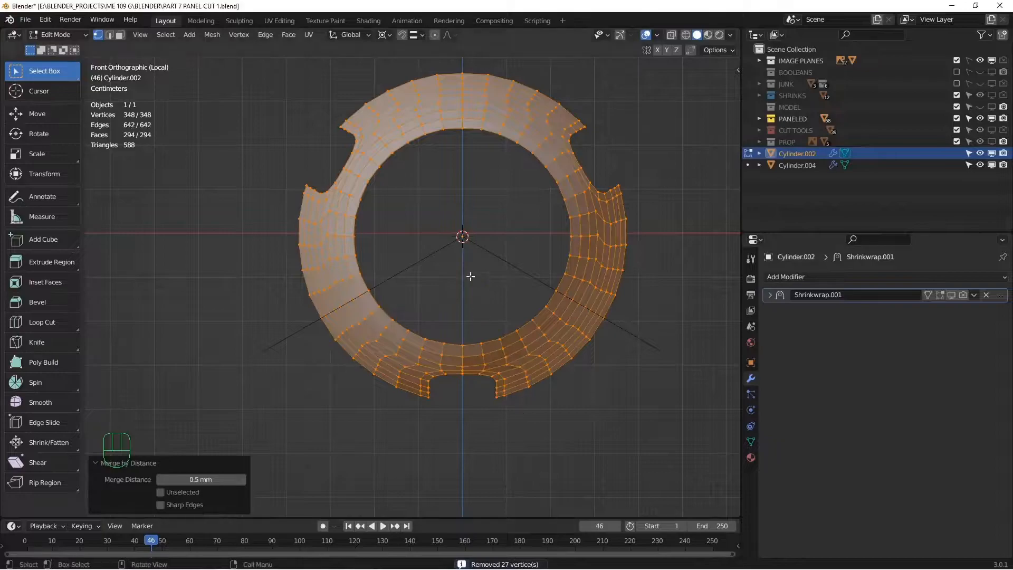
drag(471, 276, 426, 346)
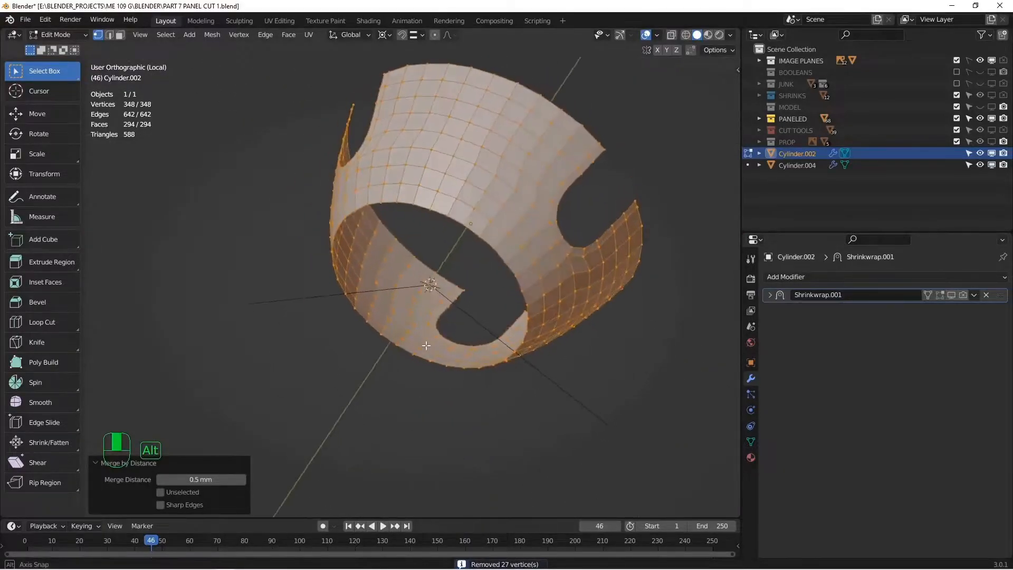
key(Tab)
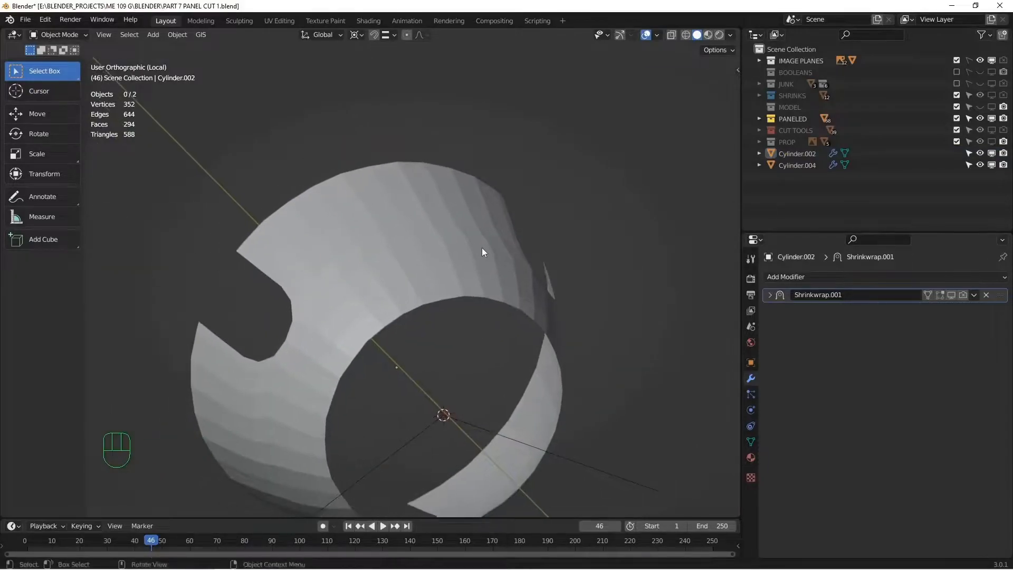
Scale the panel cylinder's vertices in local view so the notched ring hugs the nose
key(KP_Slash)
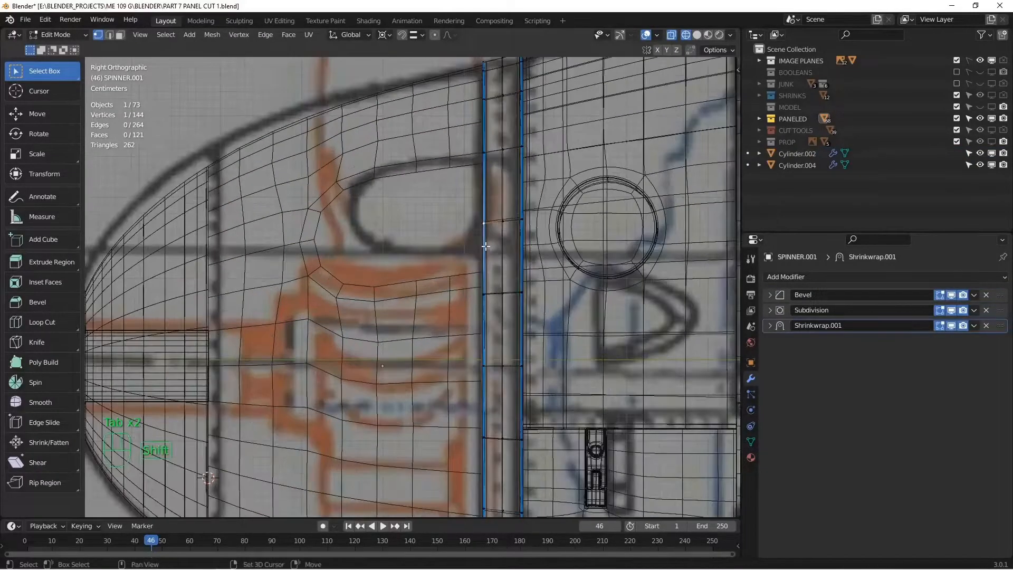
key(Tab)
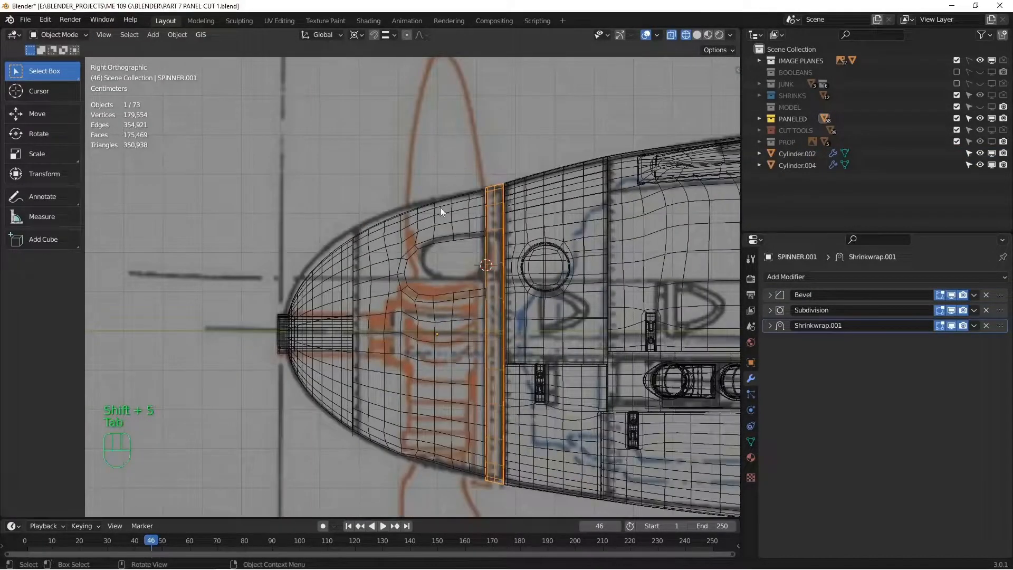
key(Tab)
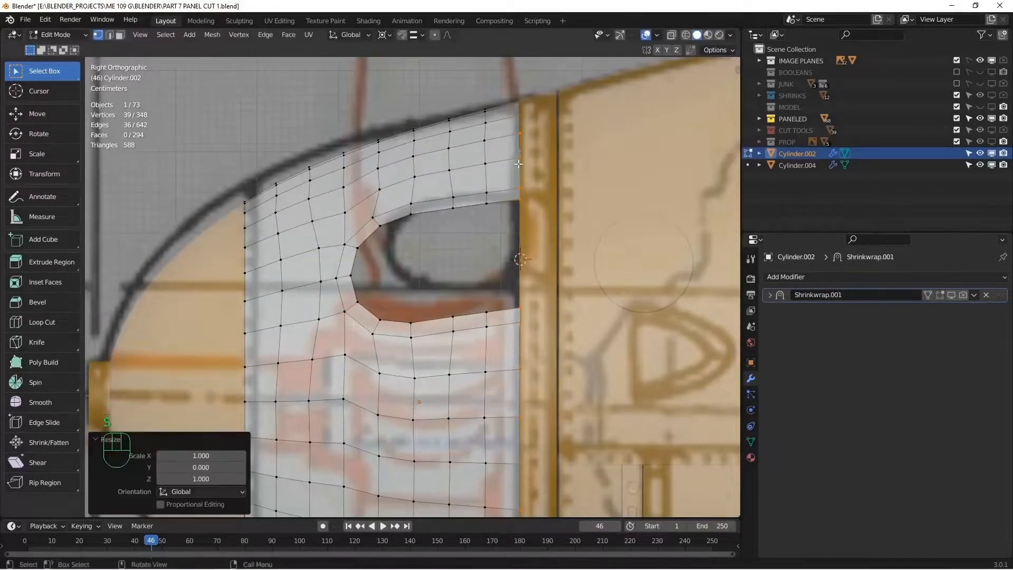
key(Tab)
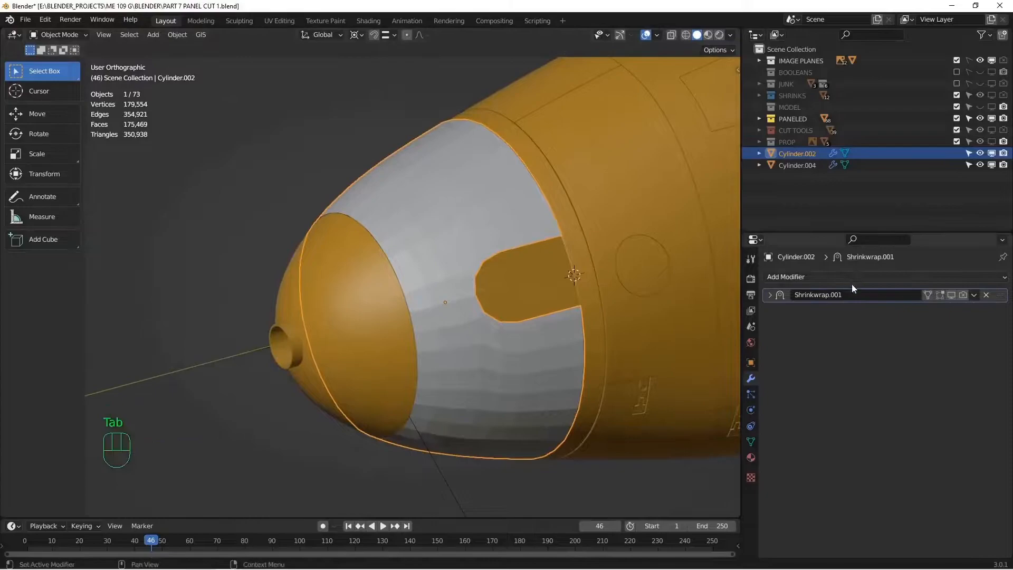
Duplicate the panel's Shrinkwrap modifier and apply the copy, keeping the live shrinkwrap on top
click(973, 310)
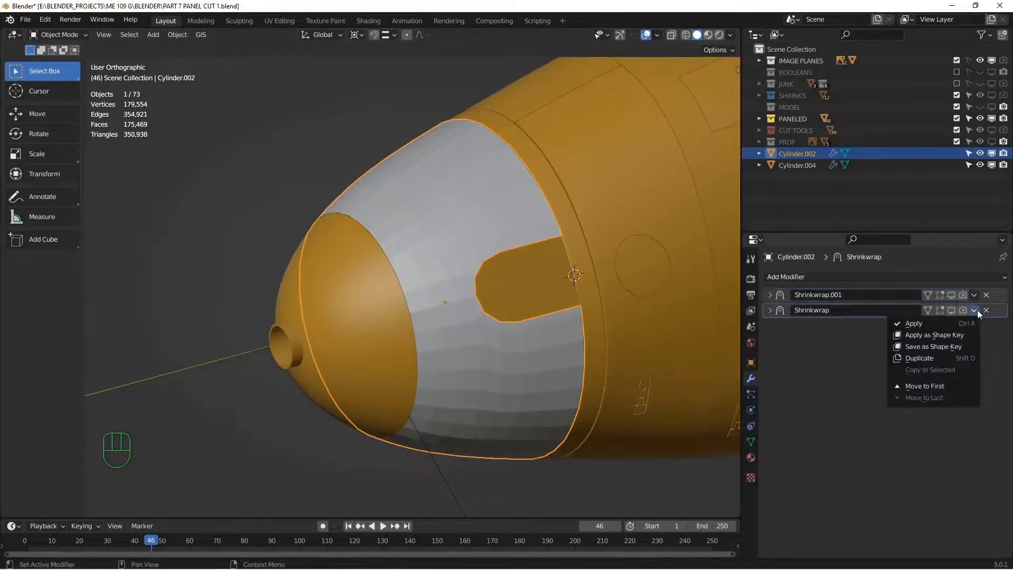
click(913, 323)
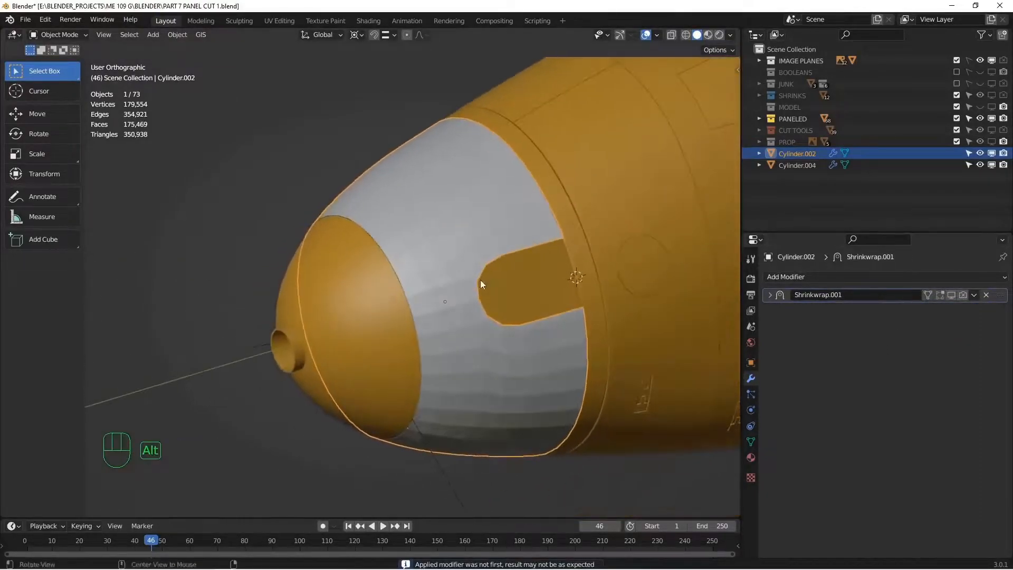
key(Tab)
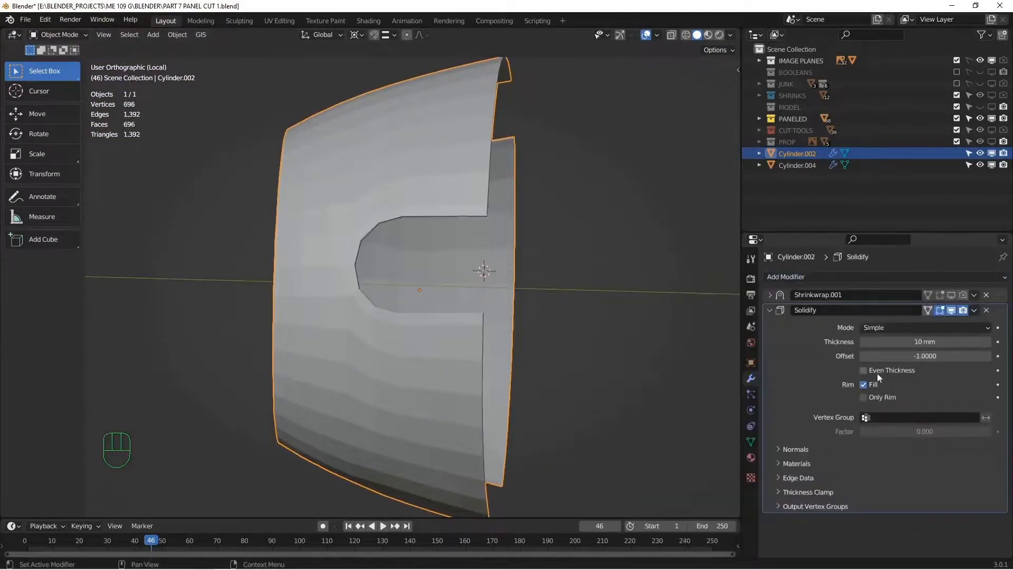
Set even thickness on the test Solidify, then apply the panel's rotation and scale
click(864, 369)
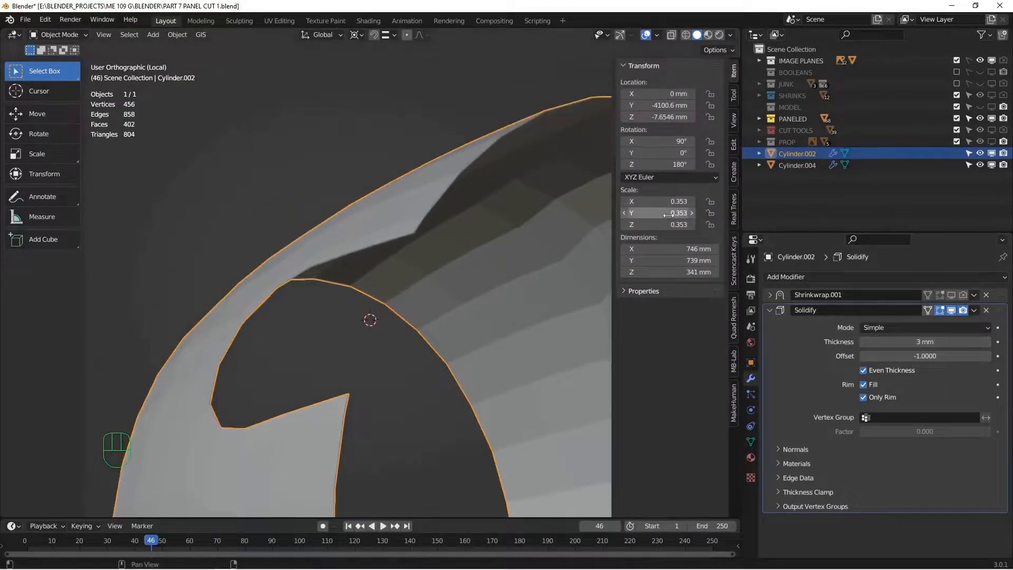
key(ctrl+a)
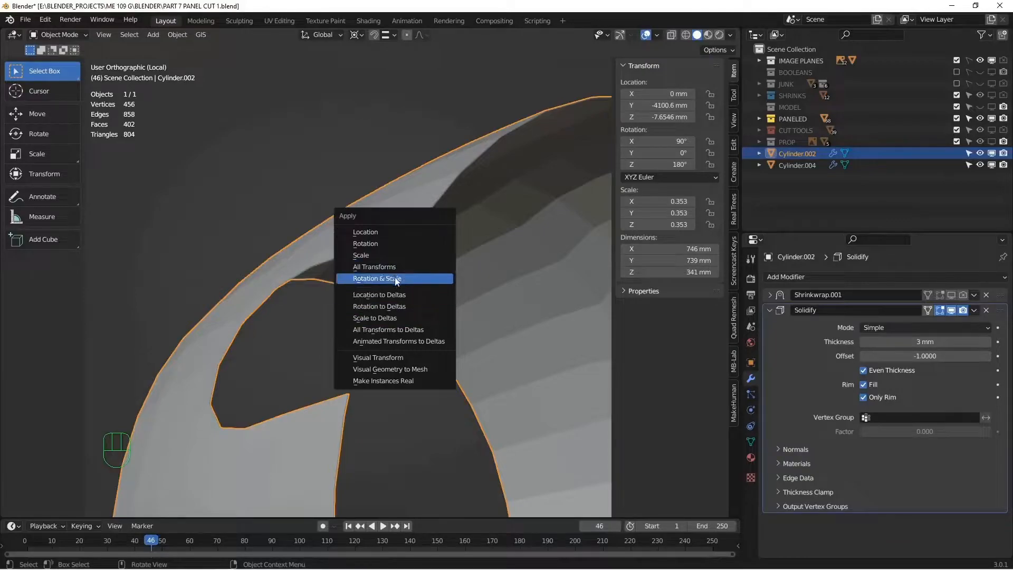
click(380, 278)
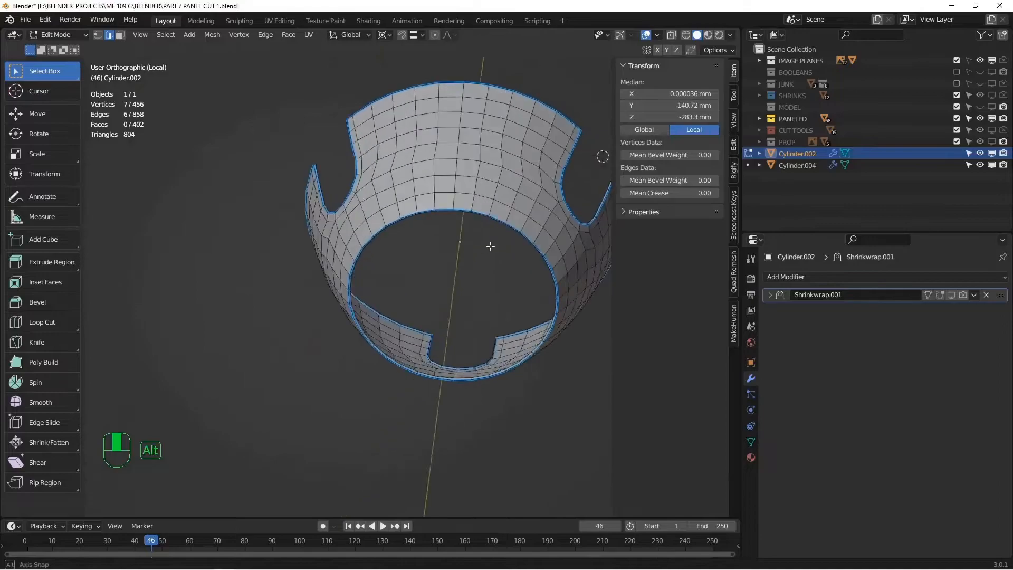
Weight the border edges for bevelling and add a Subdivision Surface modifier at viewport level 2
key(Tab)
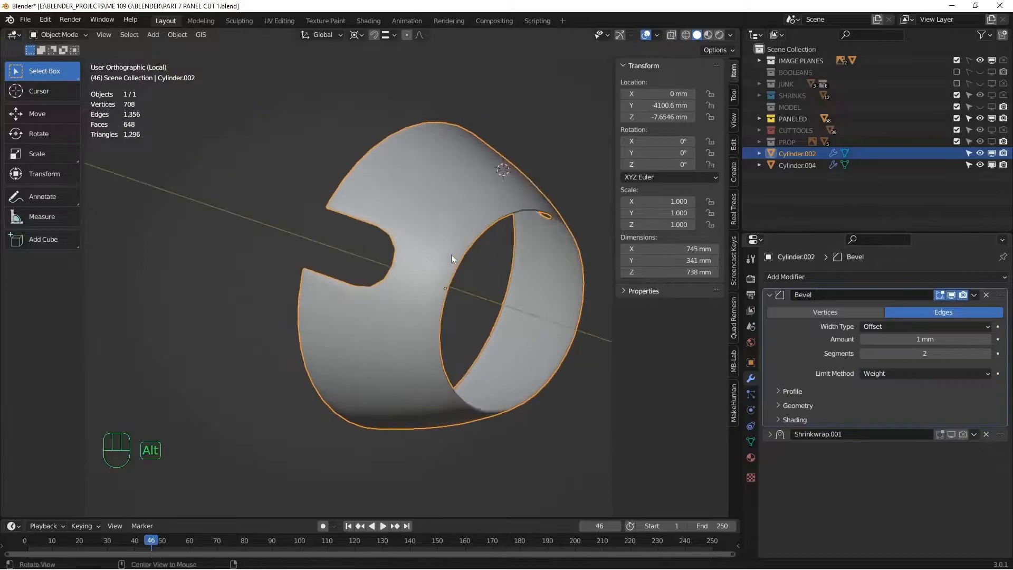
scroll(up, 3)
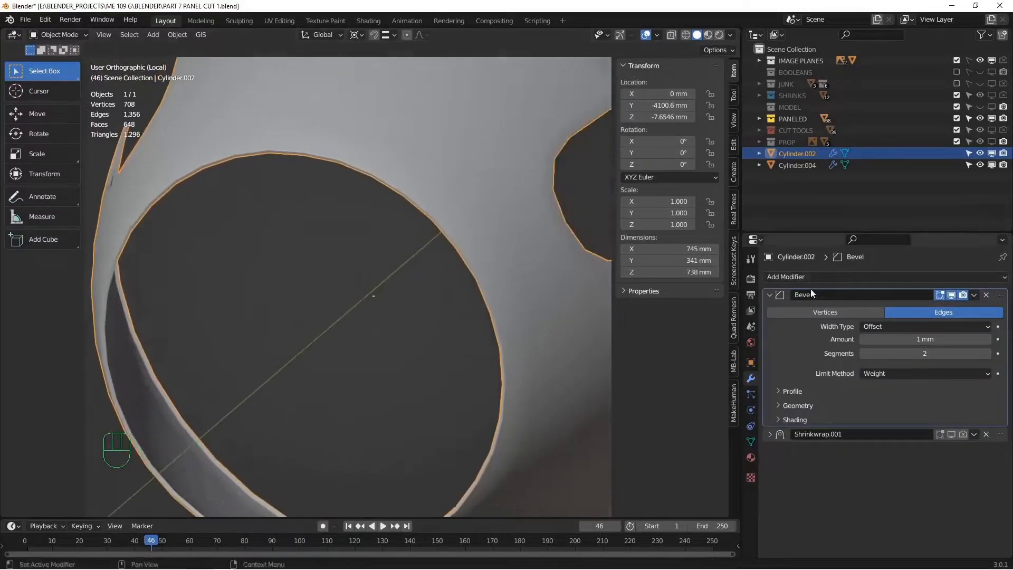
click(786, 276)
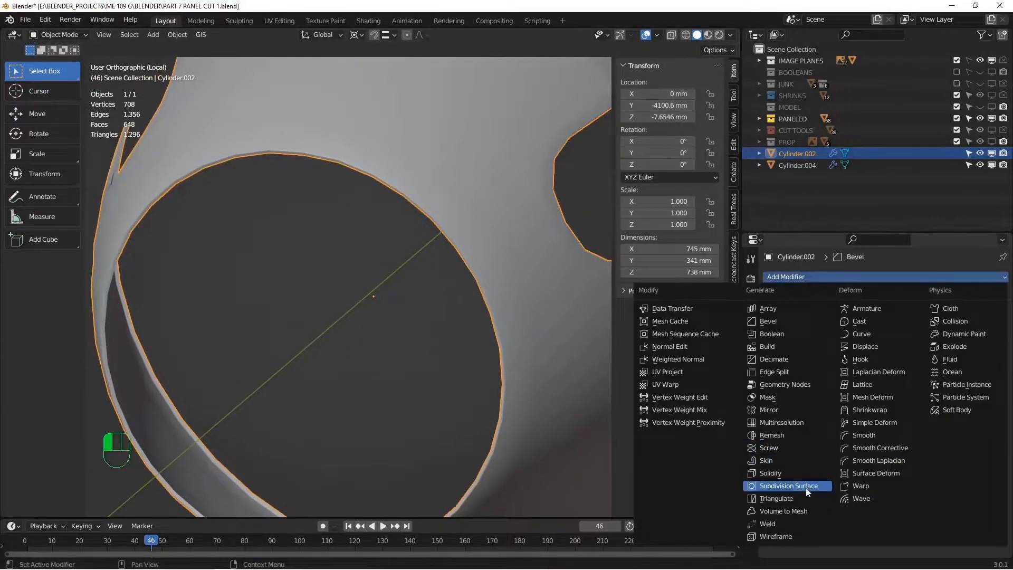
click(786, 485)
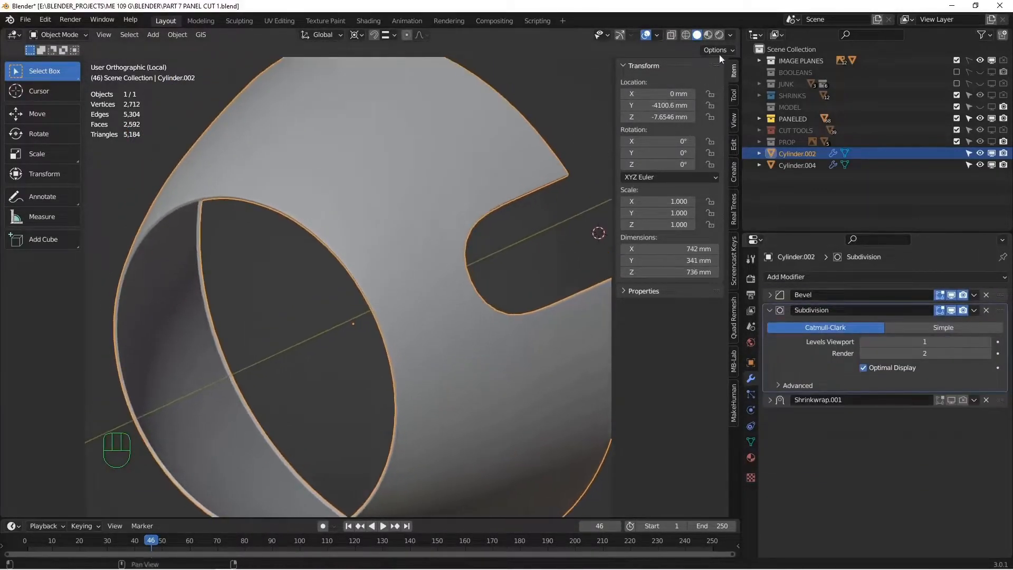
Deselect and orbit the panel to judge its smoothed shading, then collapse the subdivision settings
key(alt+a)
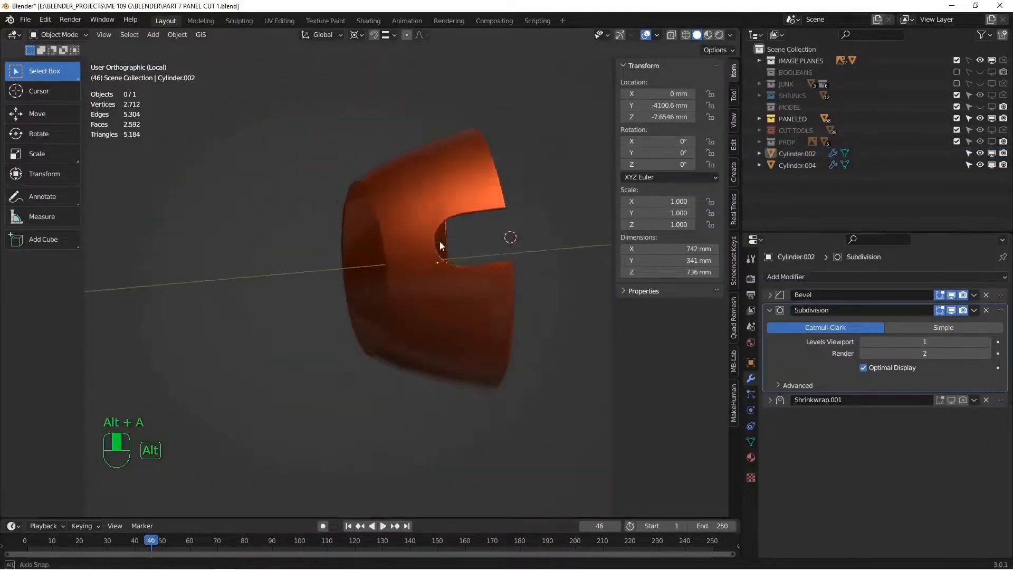
drag(439, 246, 459, 278)
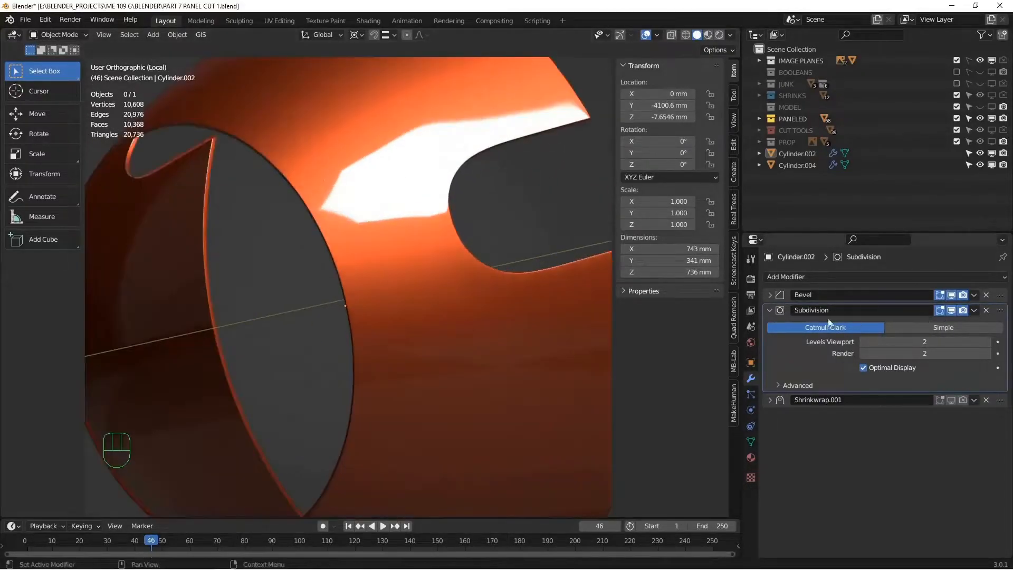
click(730, 35)
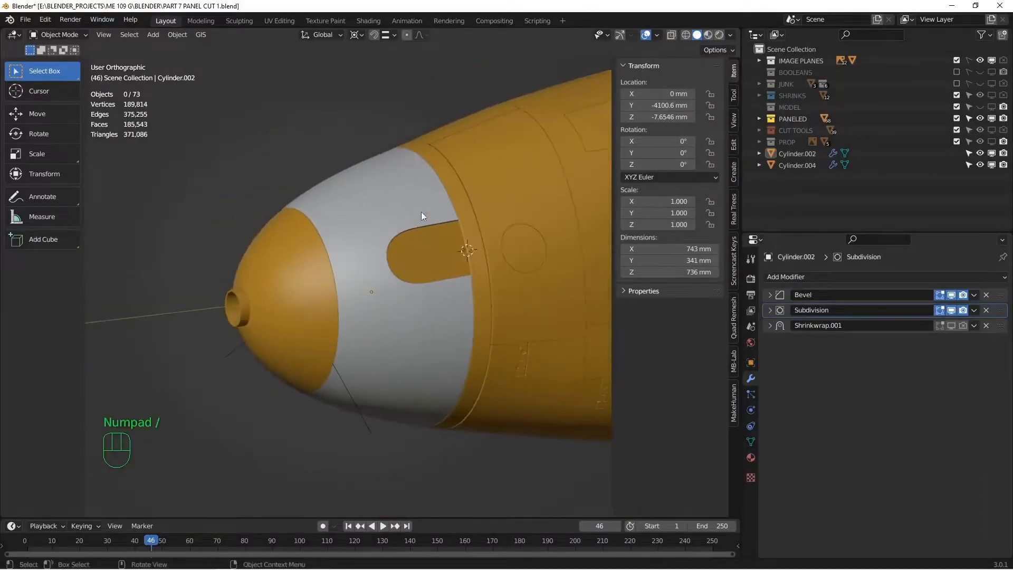
Assign the panel's selected vertices to a vertex group and set it on the Shrinkwrap modifier
key(KP_3)
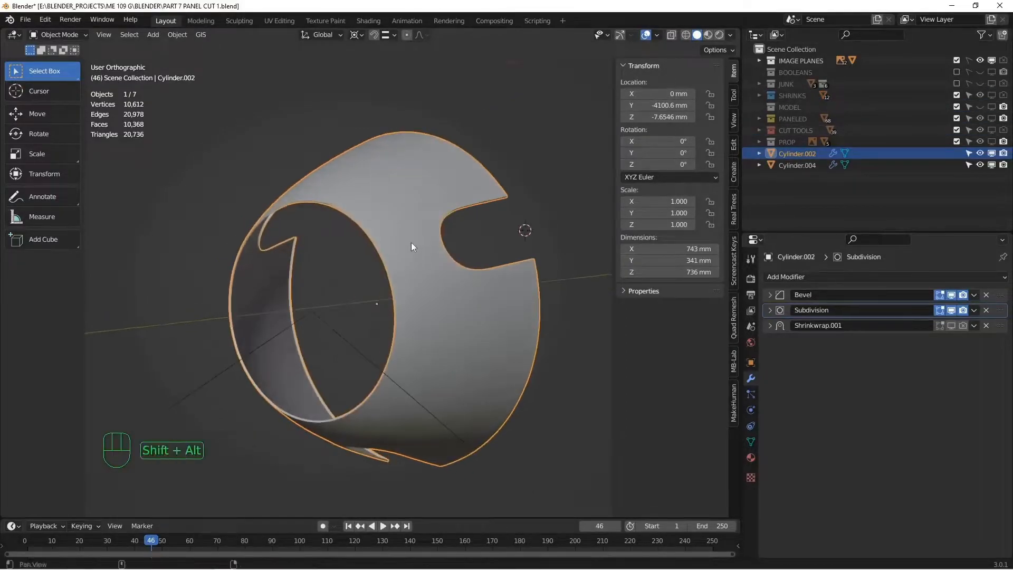
key(Tab)
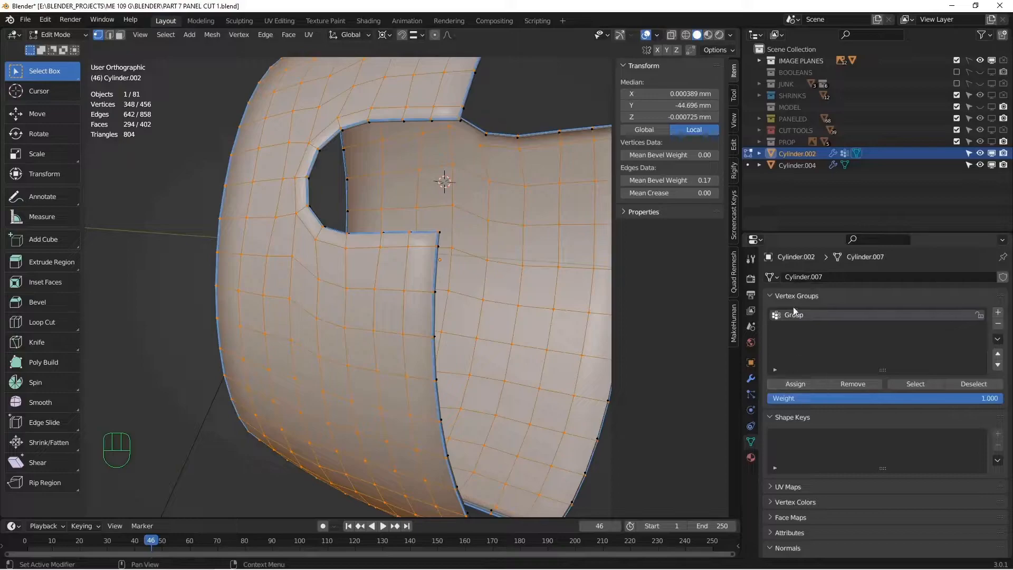
click(750, 379)
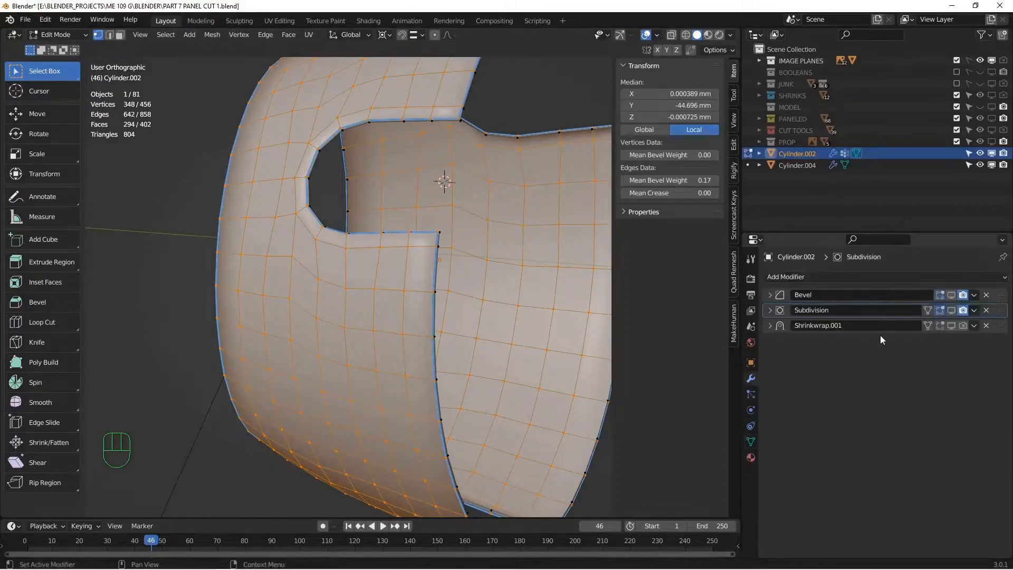
click(770, 325)
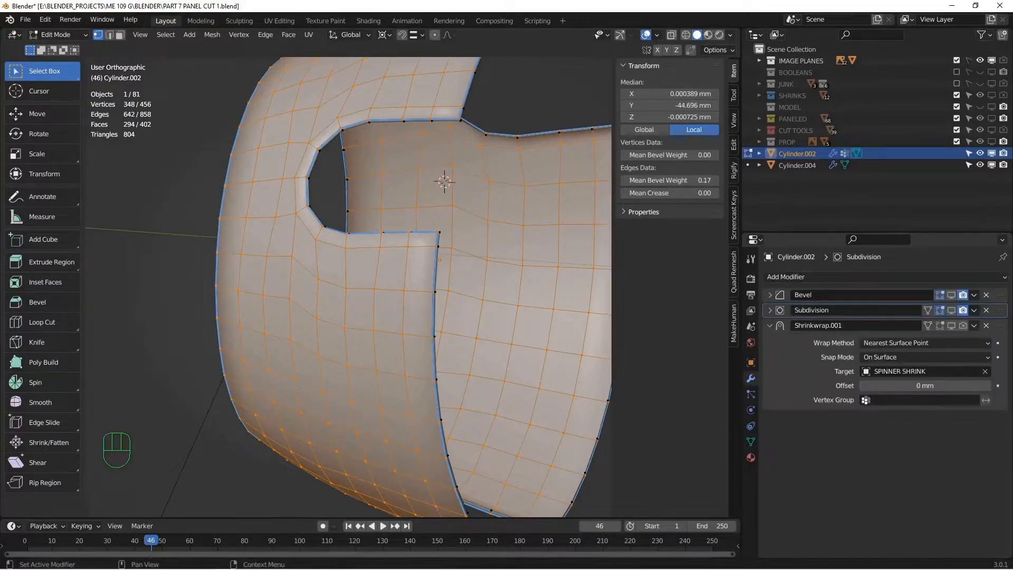
key(Tab)
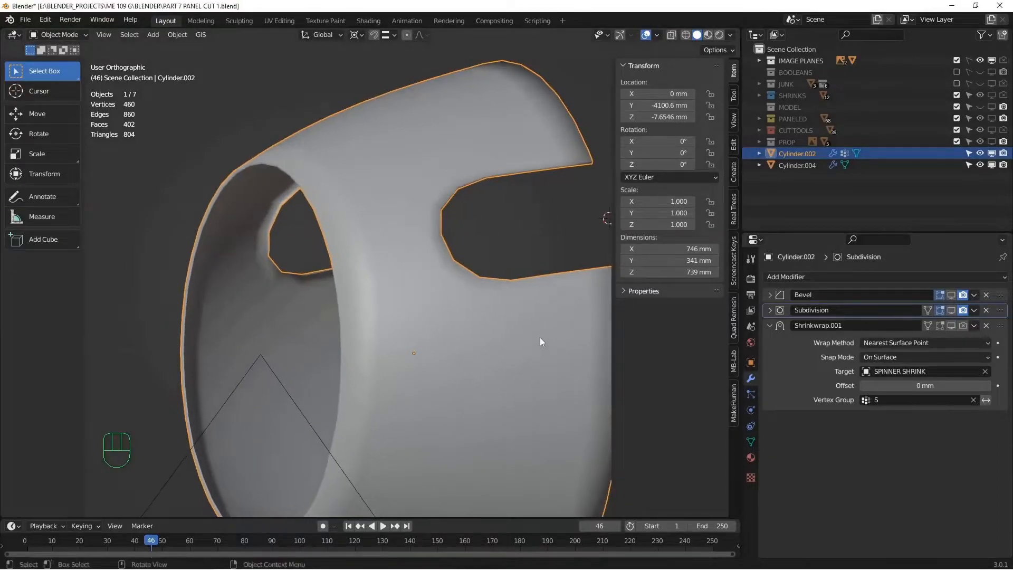
Show the shrink target objects and briefly edit the SPINNER SHRINK mesh in the full scene
key(alt+a)
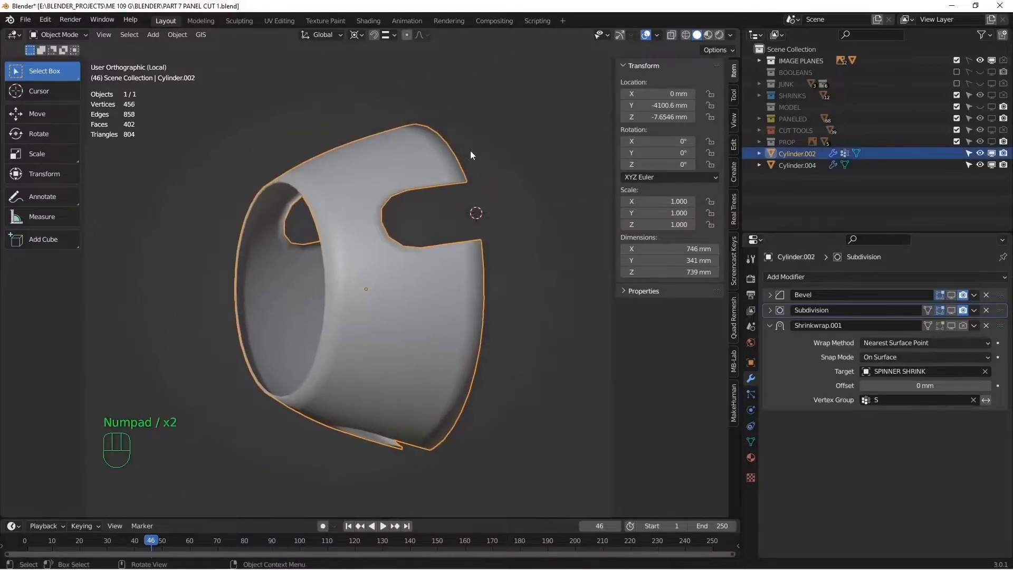
key(alt+a)
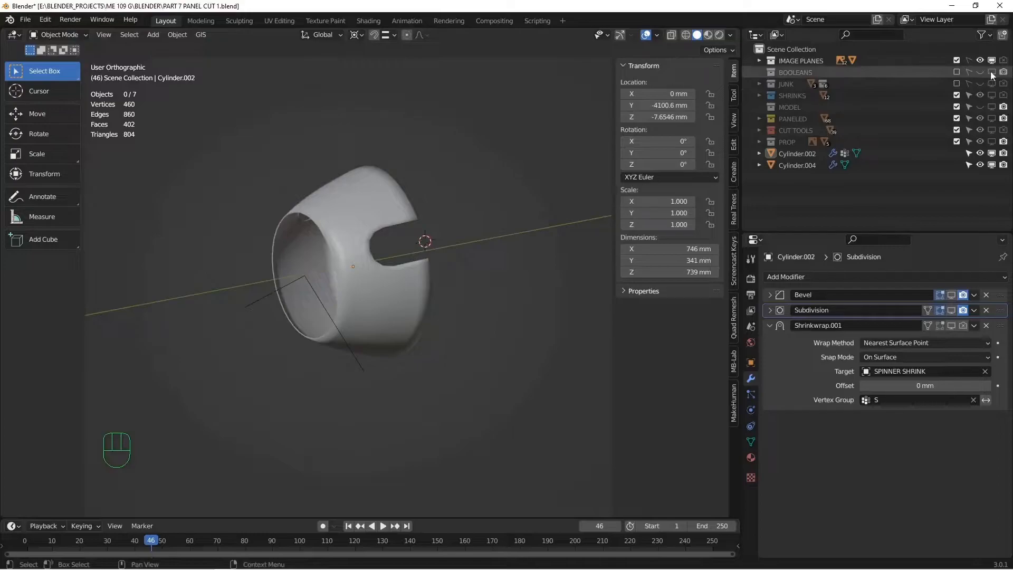
click(980, 95)
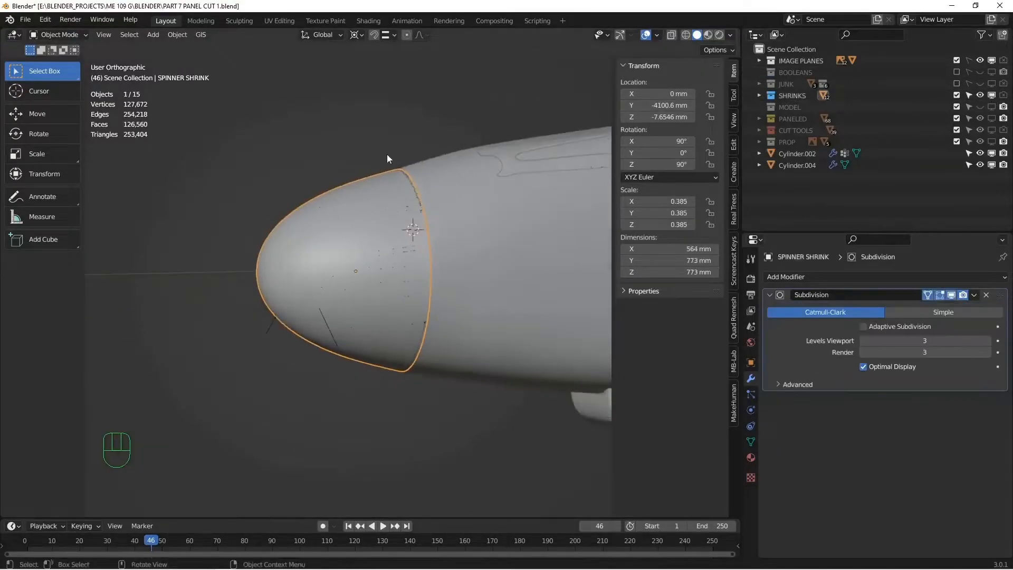
key(Tab)
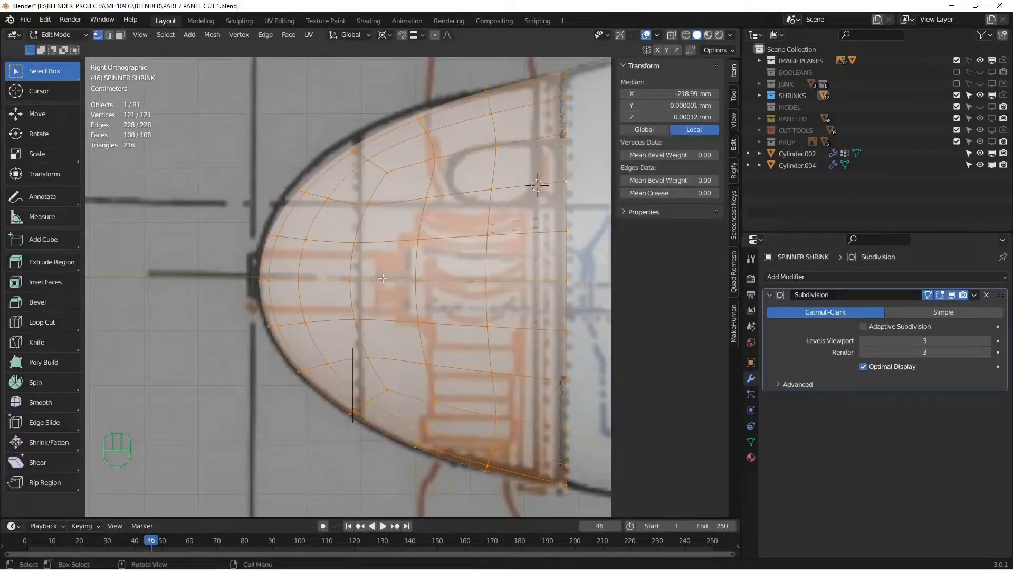
key(Tab)
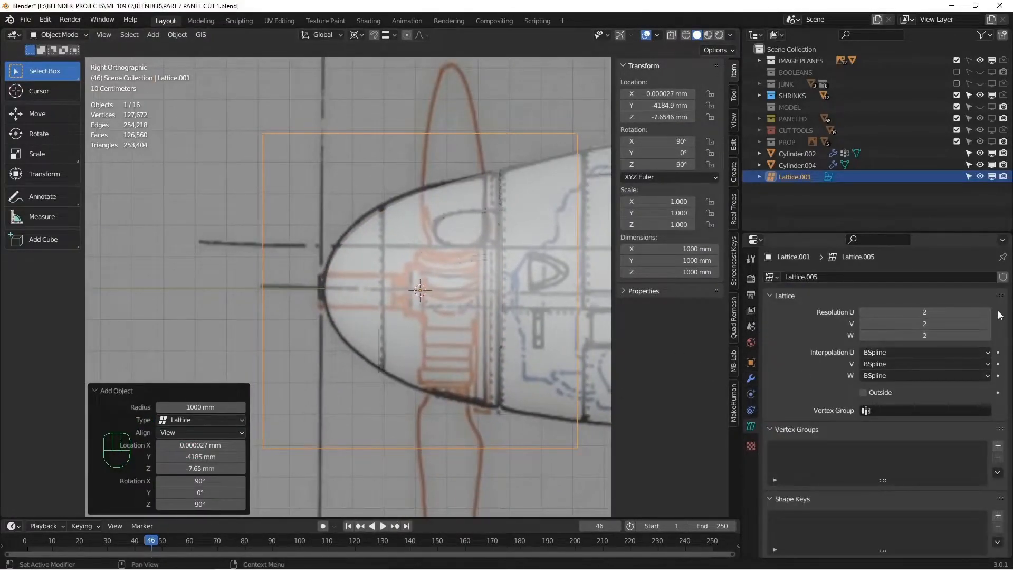
Raise the lattice's U resolution to 3 and scale its points to shape the spinner nose
click(987, 312)
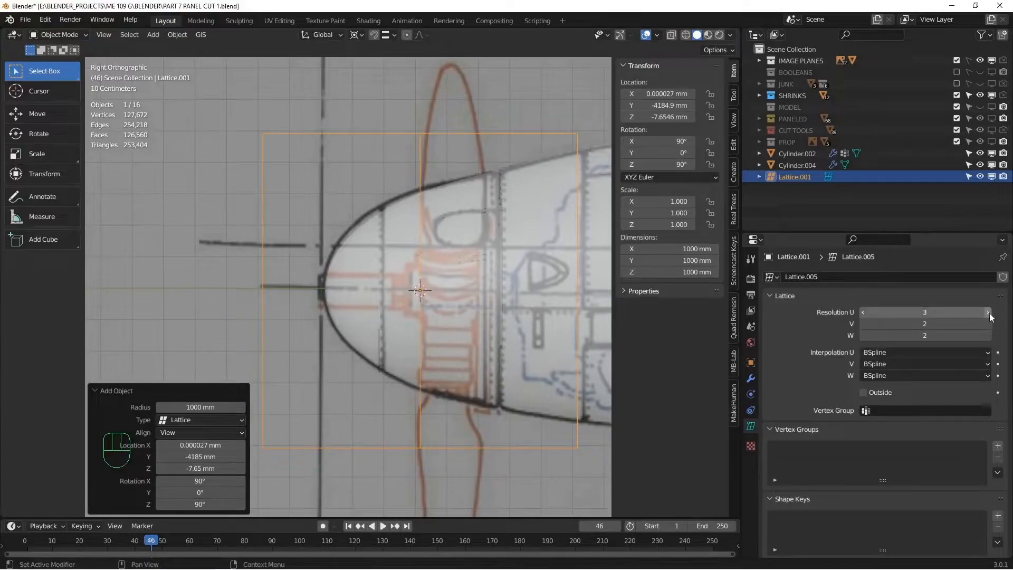
click(987, 313)
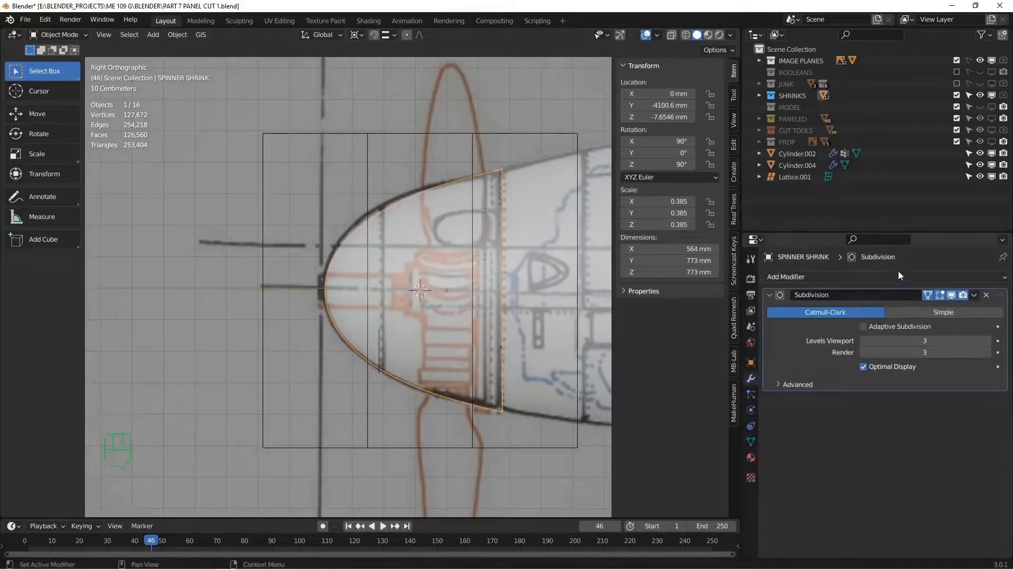
click(785, 276)
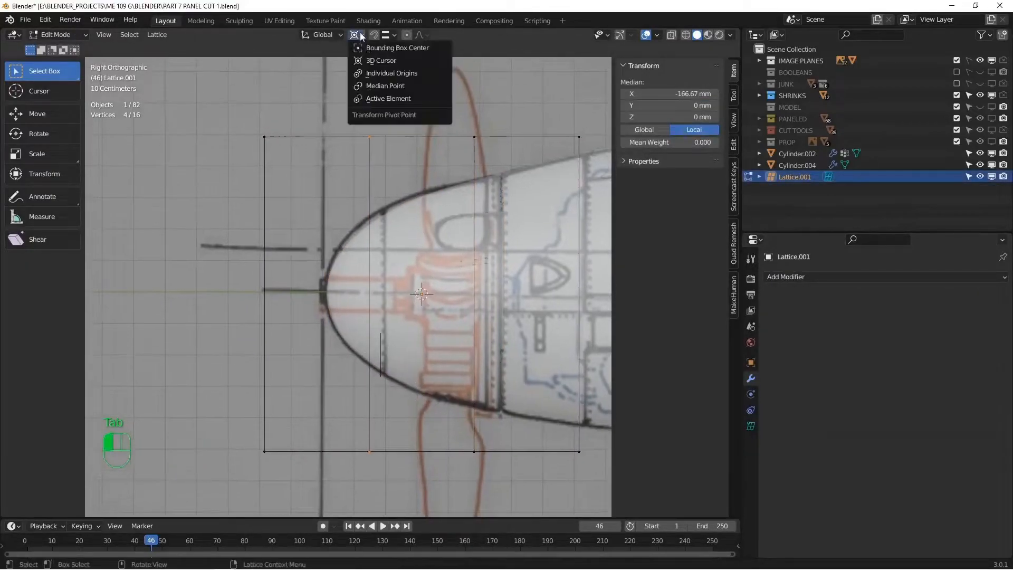
key(s)
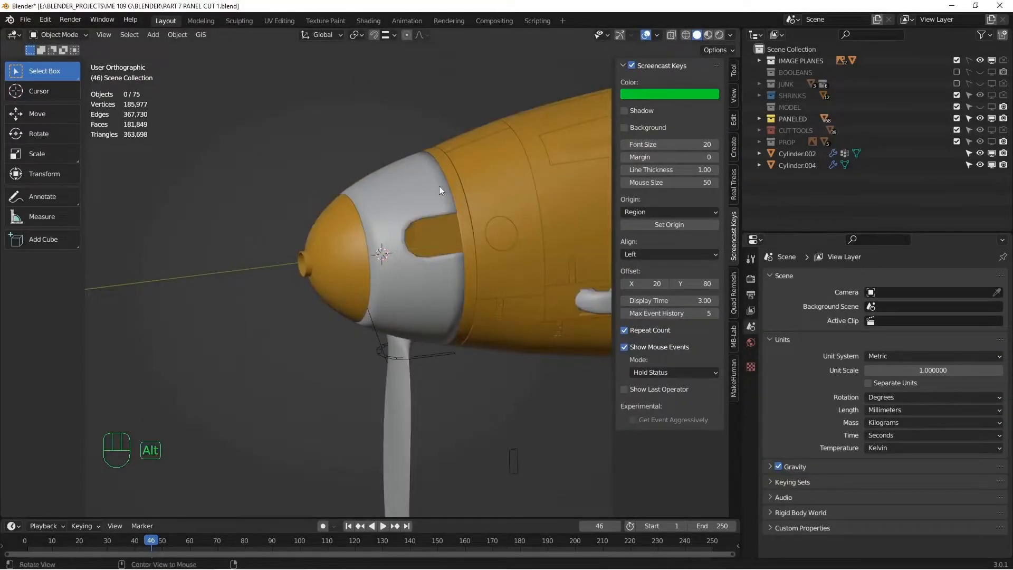
Give the spinner front cap a Shrinkwrap onto the spinner and apply it permanently
key(Tab)
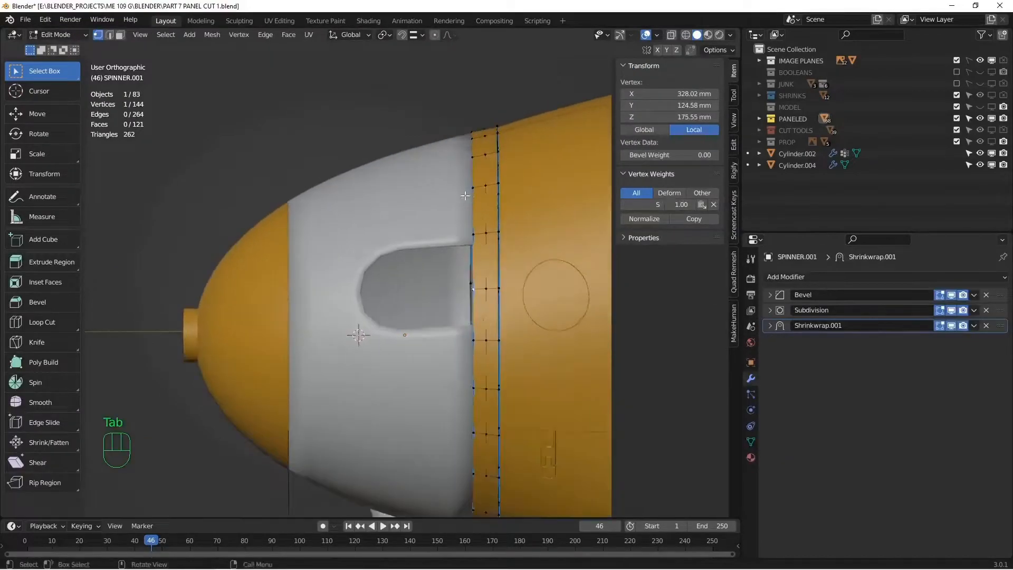
key(Tab)
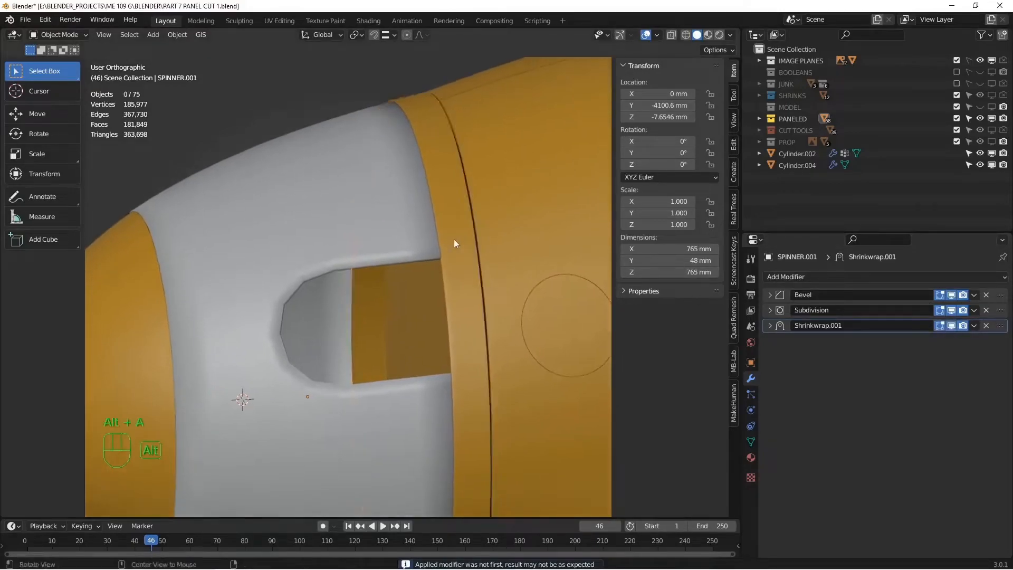
click(795, 153)
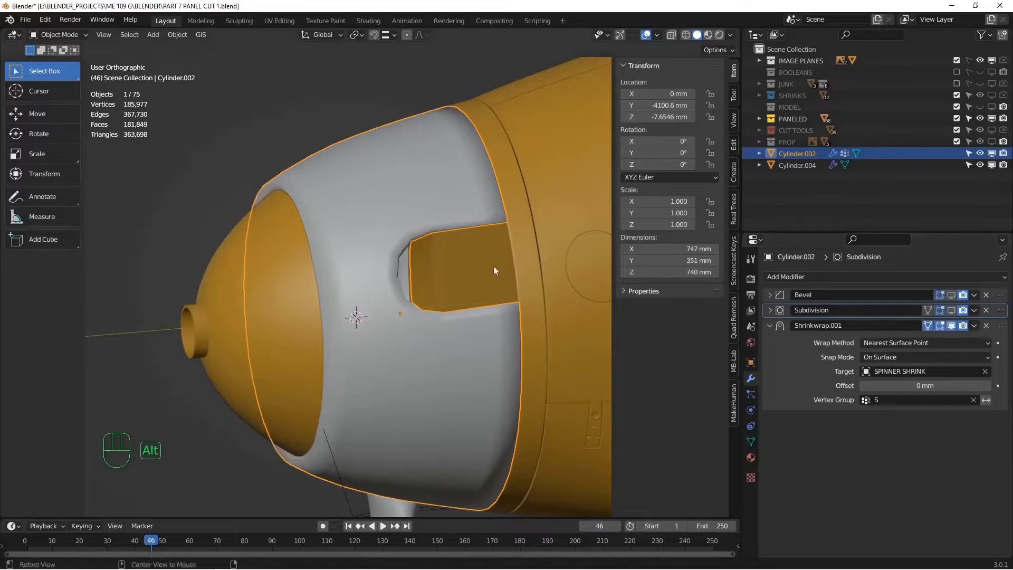
key(Tab)
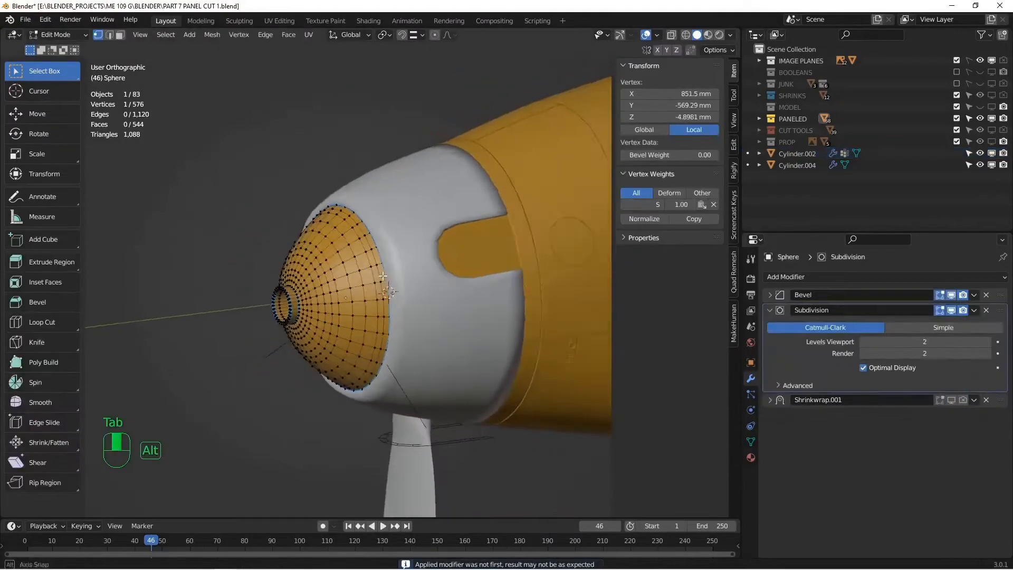
key(Tab)
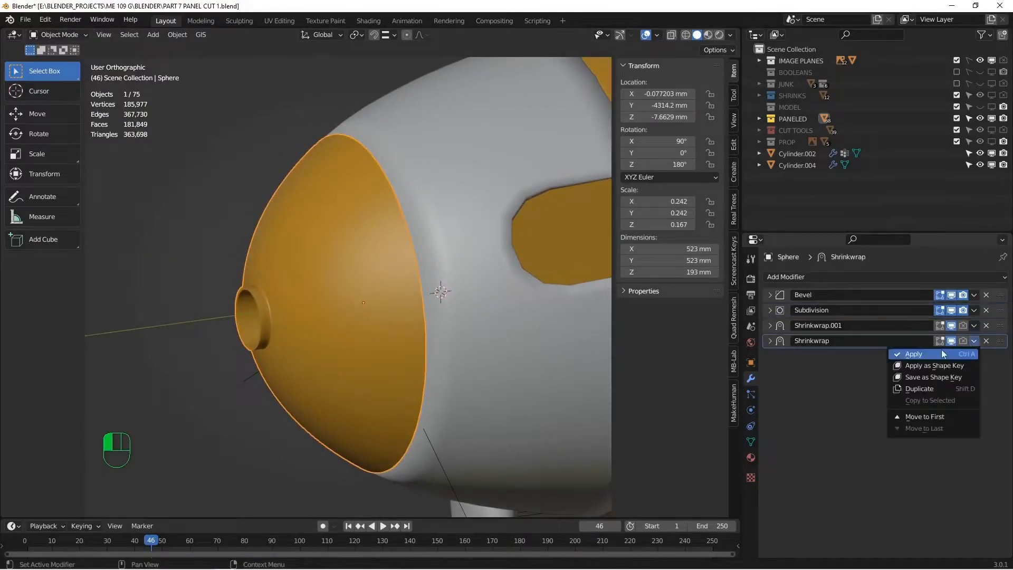
click(914, 354)
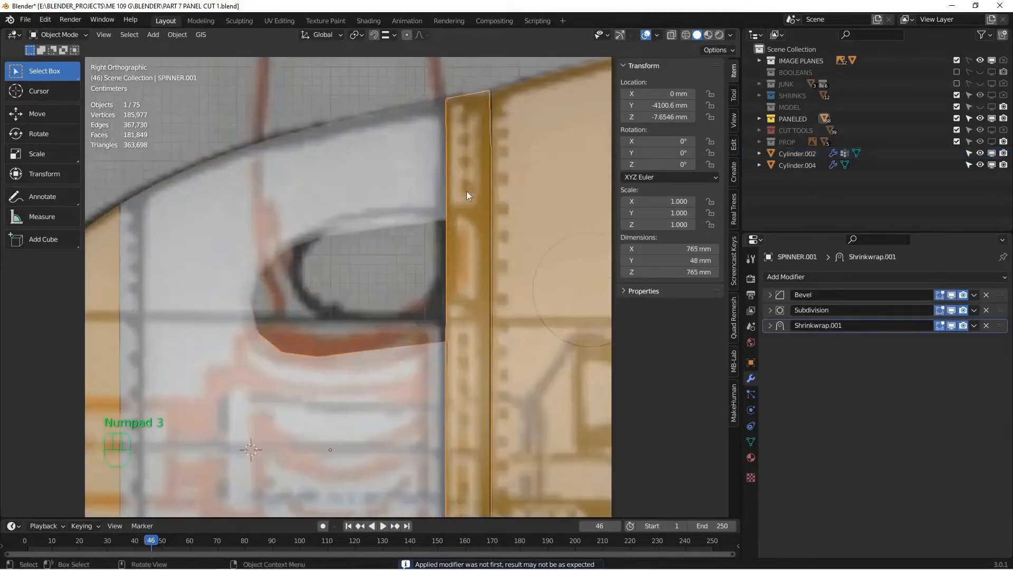
Snap the pivot to a rear-loop vertex and scale the rear edge ring to Y 0 so the seam is flat
key(Tab)
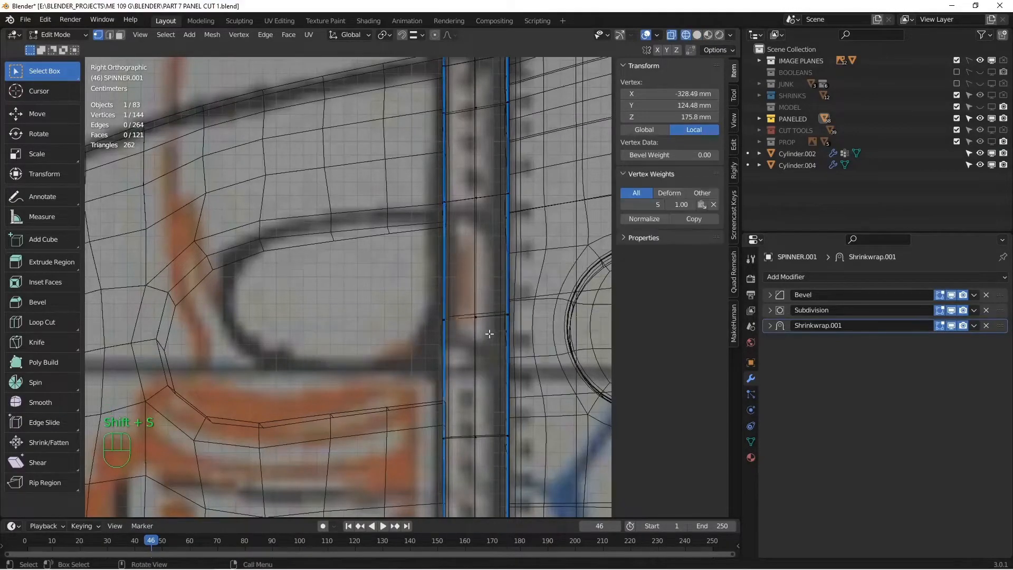
key(shift+s)
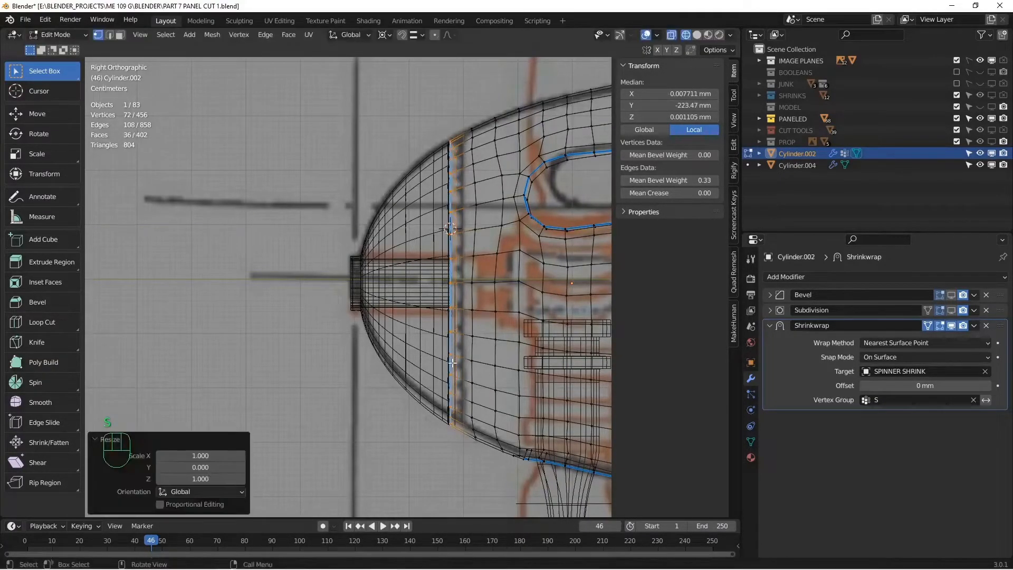
key(Tab)
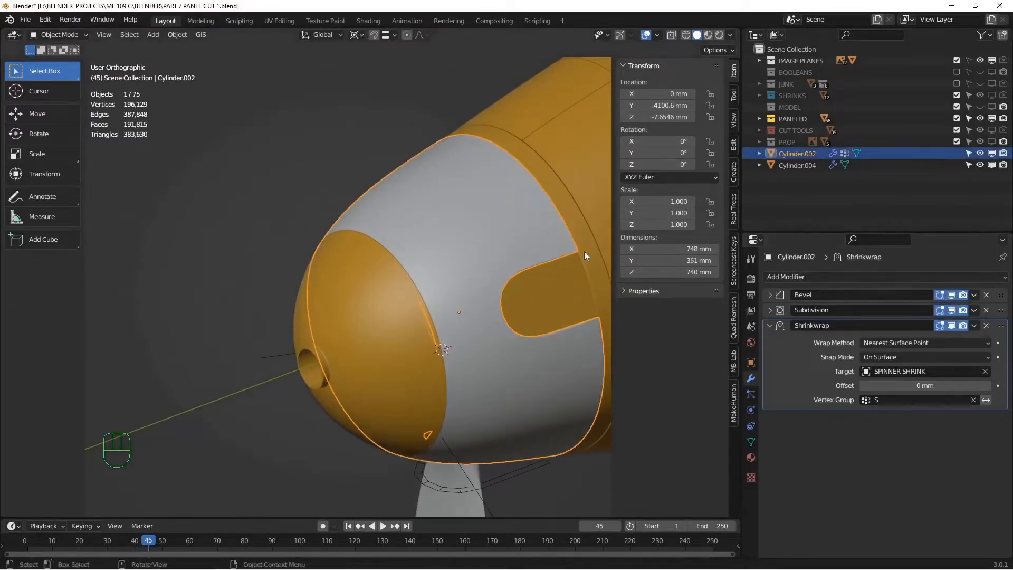
In front view, duplicate and rotate the prop blade so three blades sit evenly around the spinner
key(alt+a)
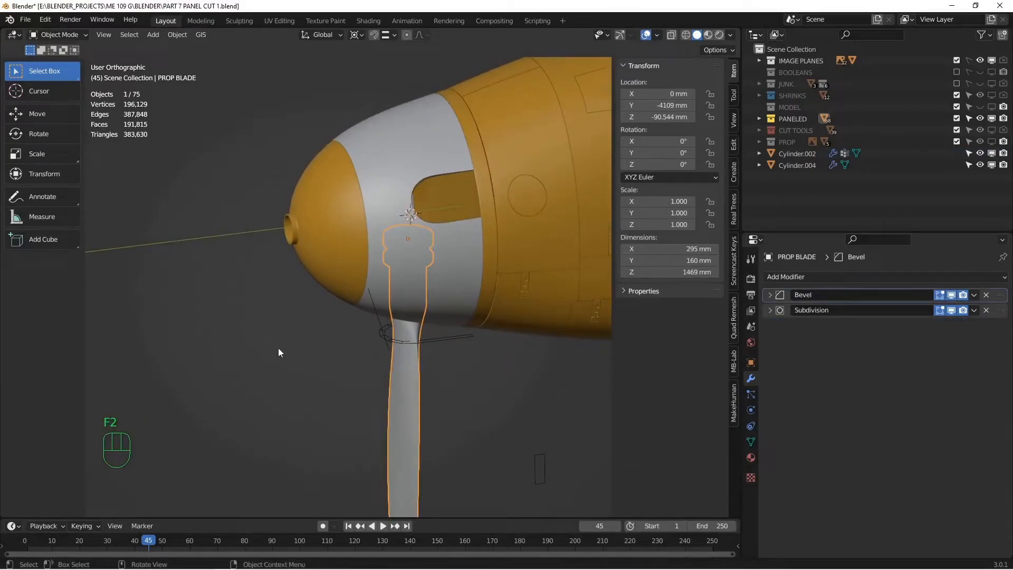
key(KP_1)
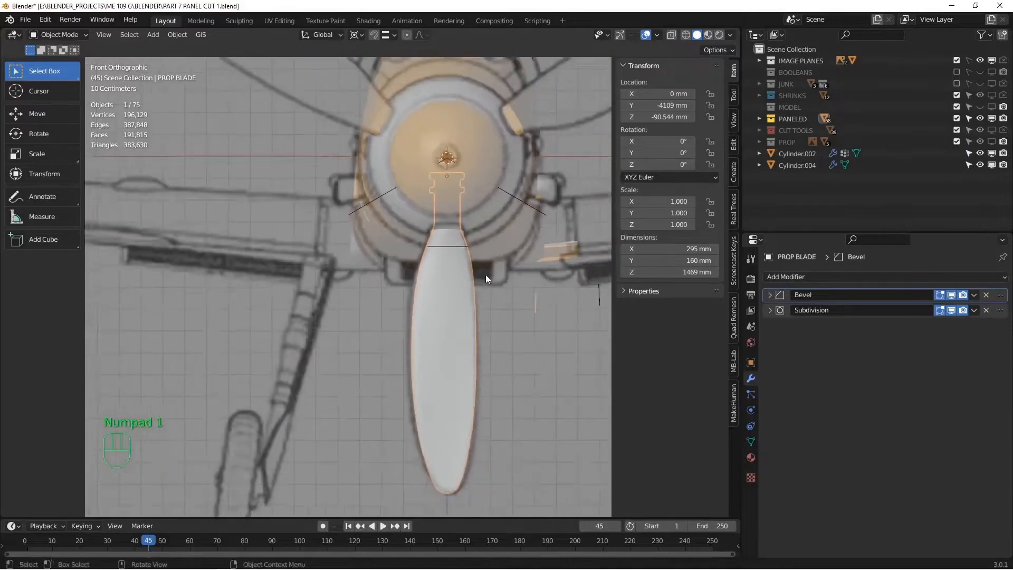
key(Tab)
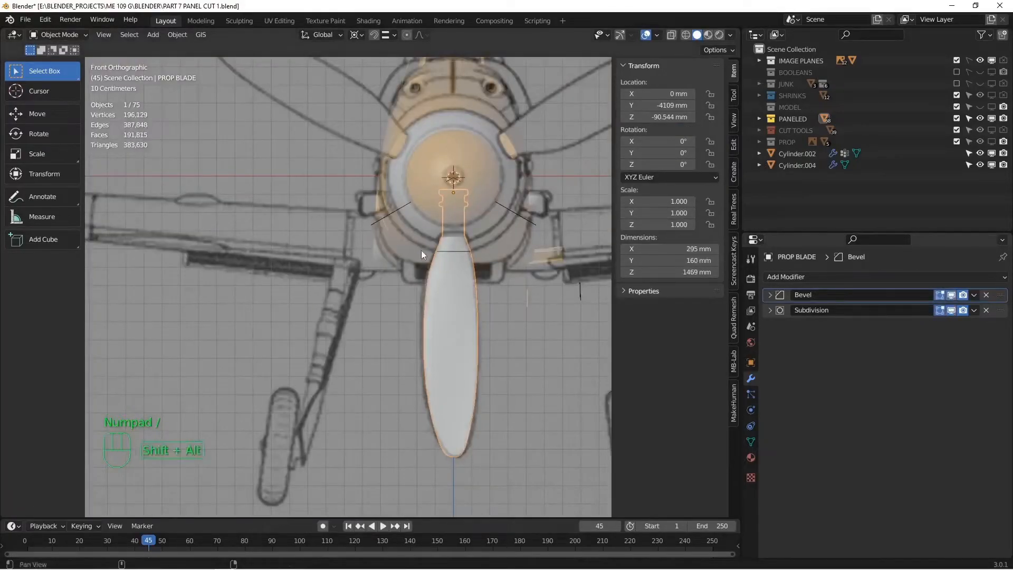
key(KP_1)
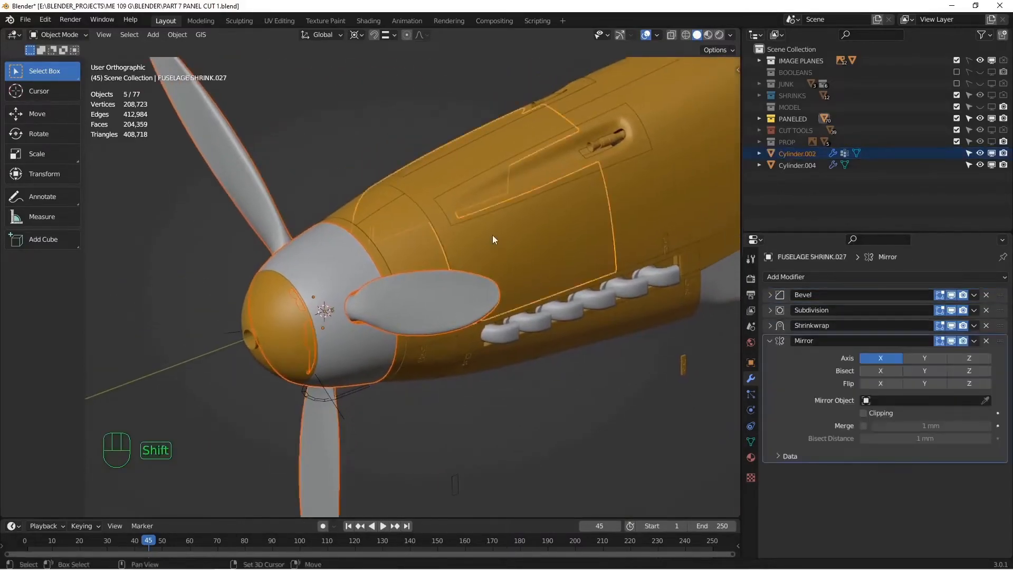
Show the BF109 material's shader nodes in the editor above the 3D view
key(ctrl+l)
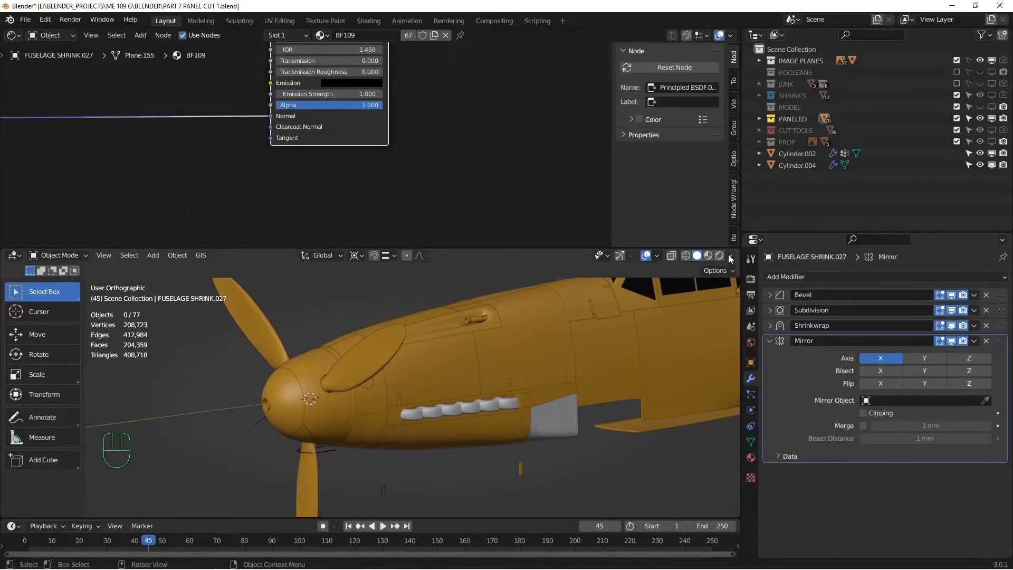
Move the Bevel node next to the Principled BSDF's Normal input, then restore the split layout
click(706, 255)
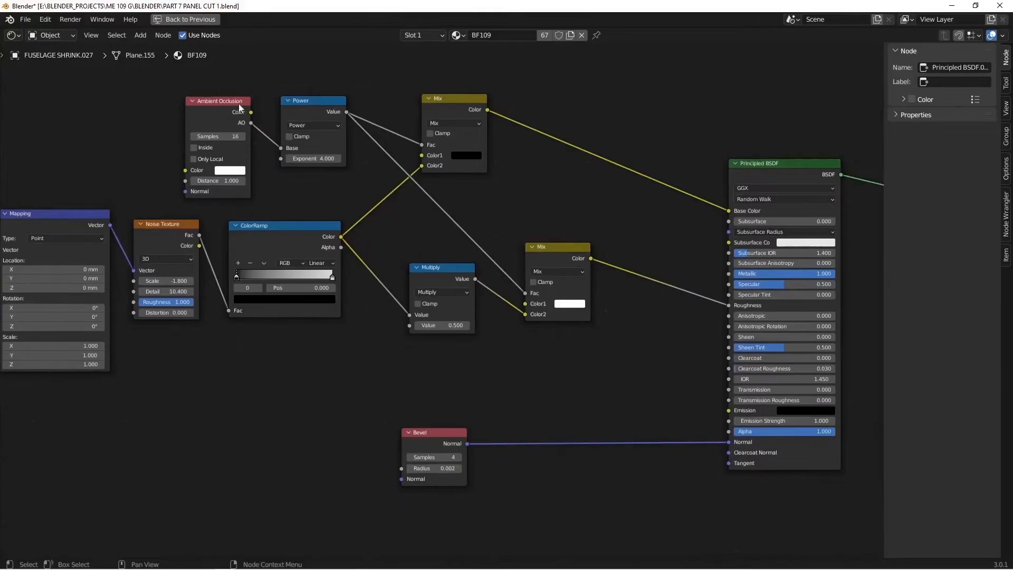
mouse_move(427, 136)
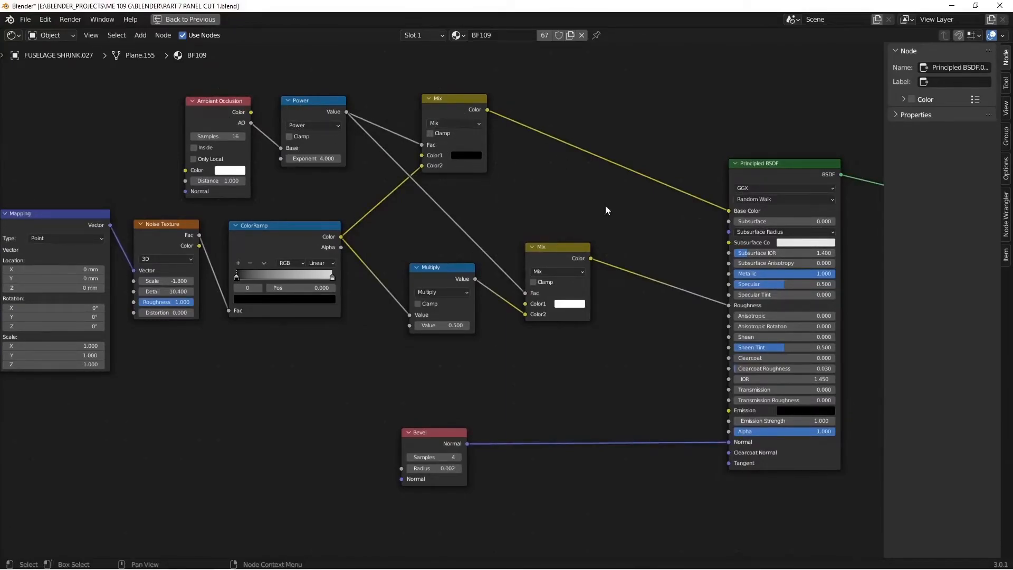
mouse_move(488, 320)
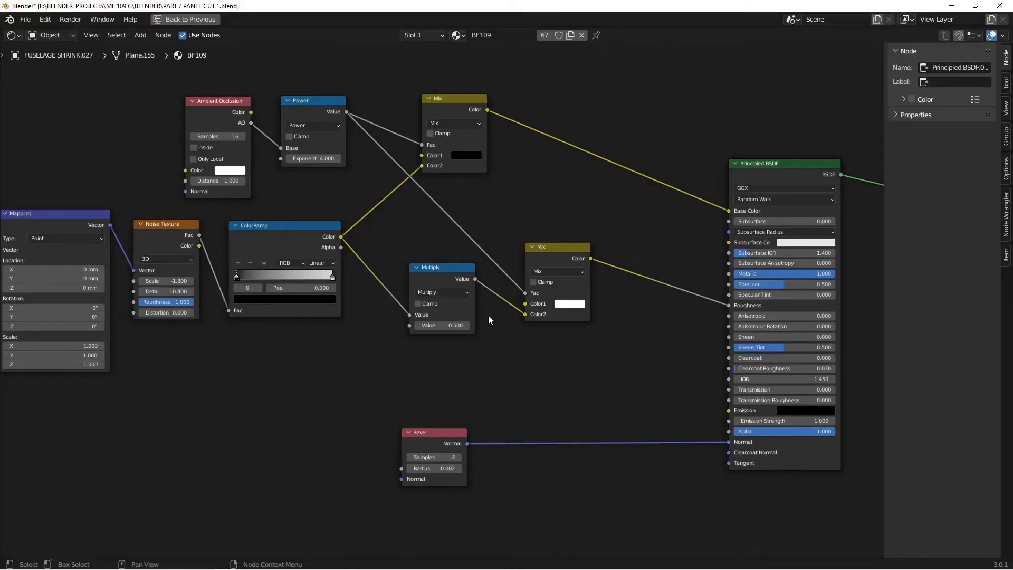
click(434, 433)
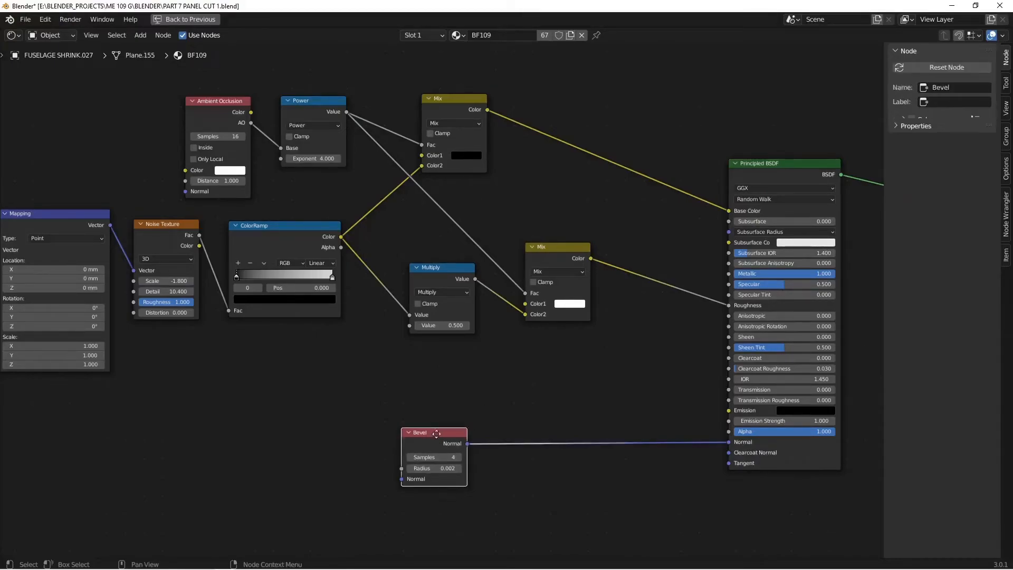
drag(434, 433, 627, 424)
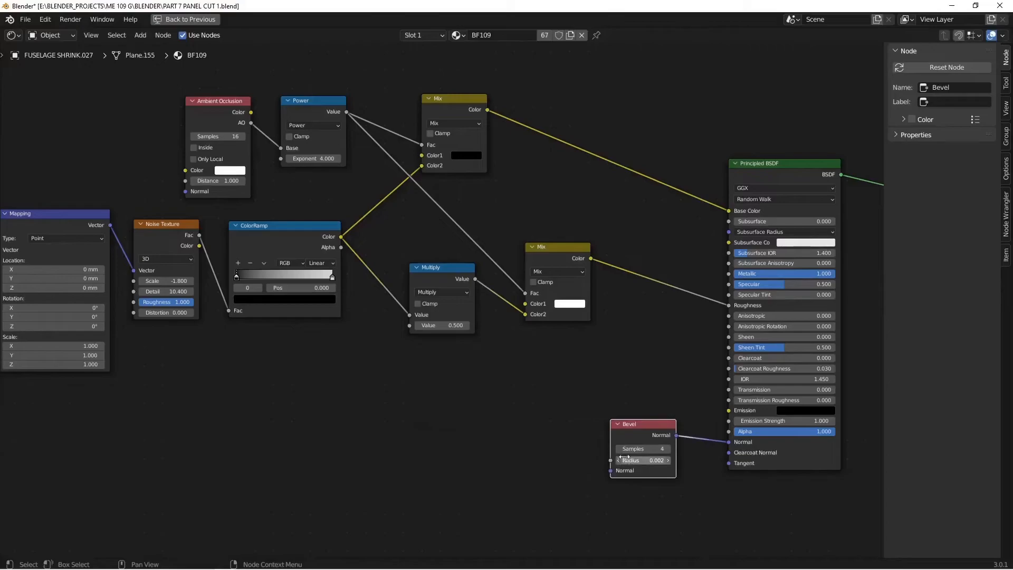
key(ctrl+space)
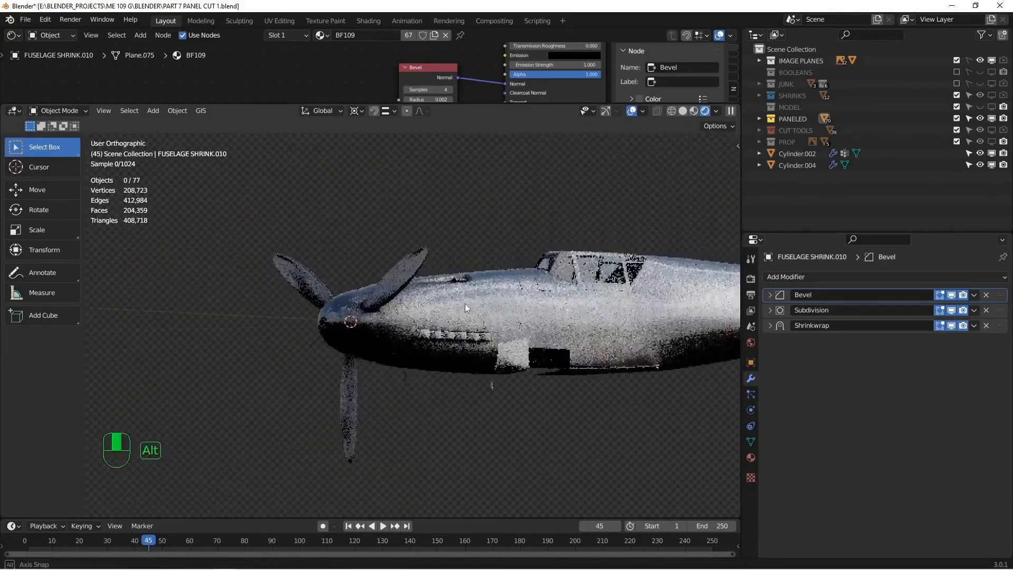
Orbit the rendered aircraft to check the silver fuselage, spinner and blades from the side
drag(465, 308, 489, 332)
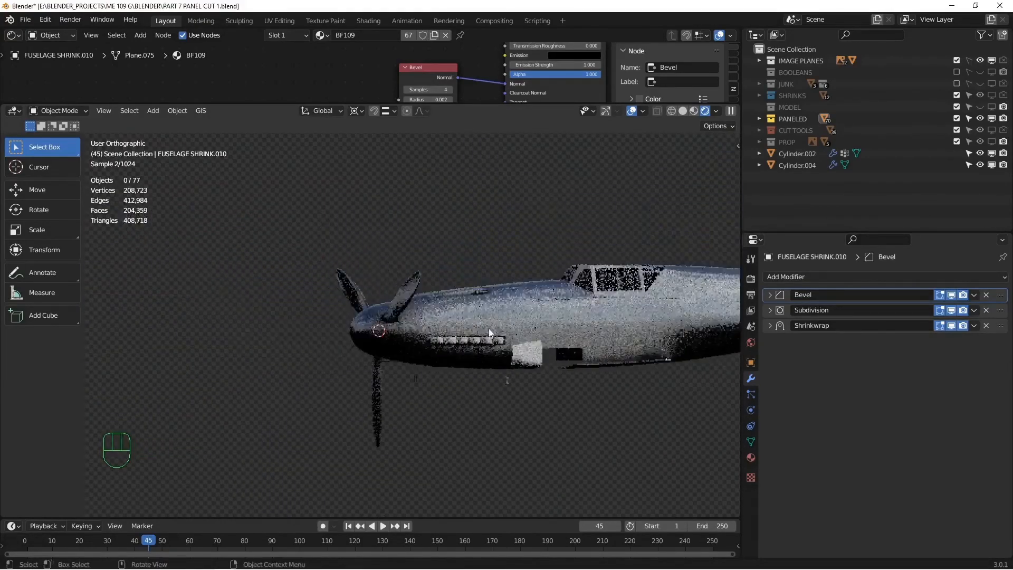